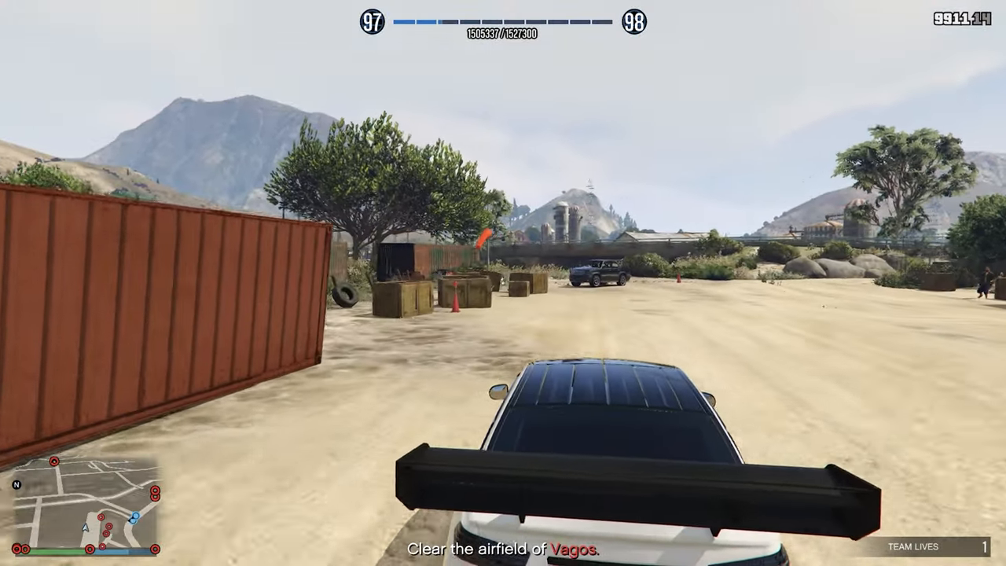
Exit Grand Theft Auto V and return to the Windows desktop.
key("w")
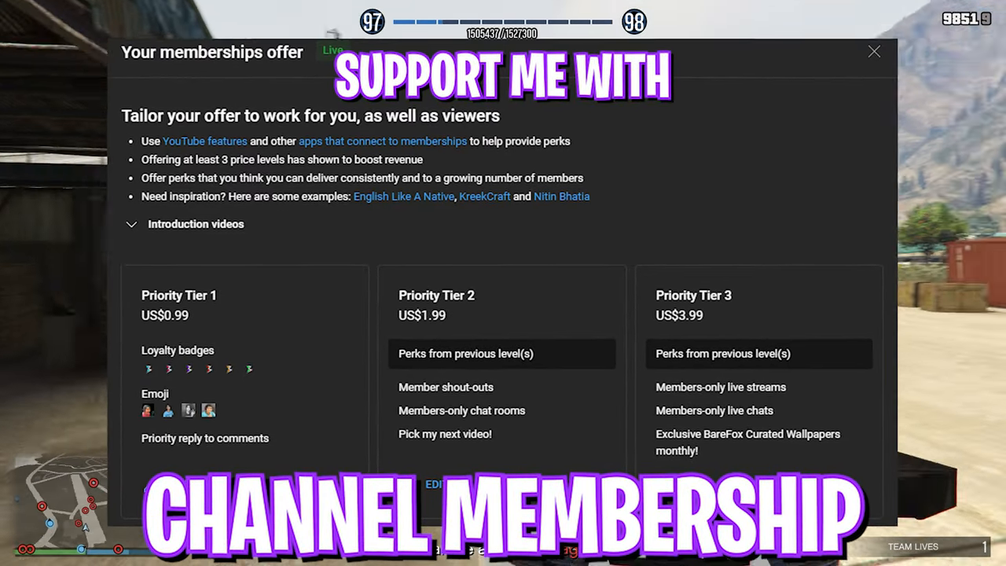
left_click(874, 51)
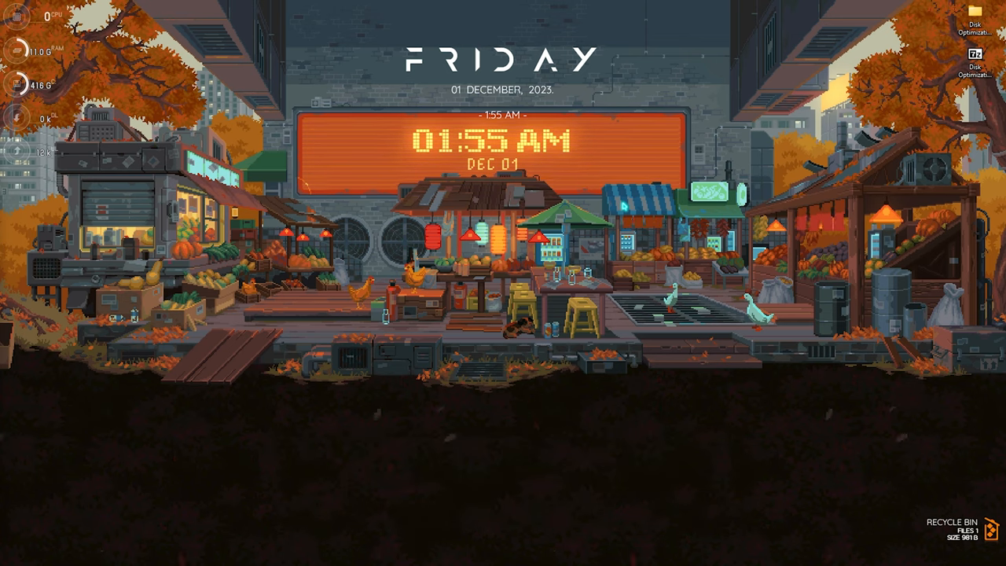
Launch Command Prompt from the Start search for 'cmd'.
left_click(400, 553)
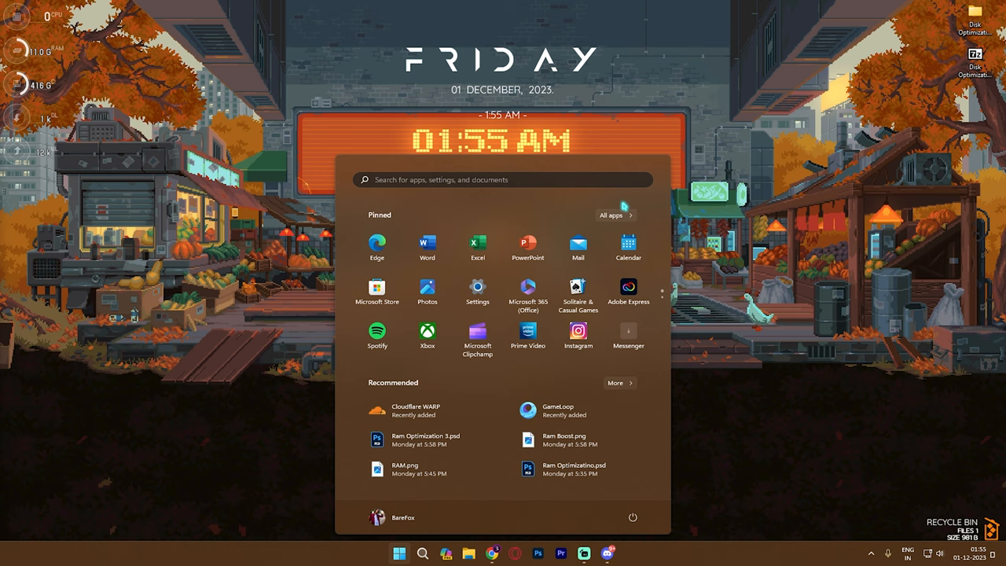
type("cmd")
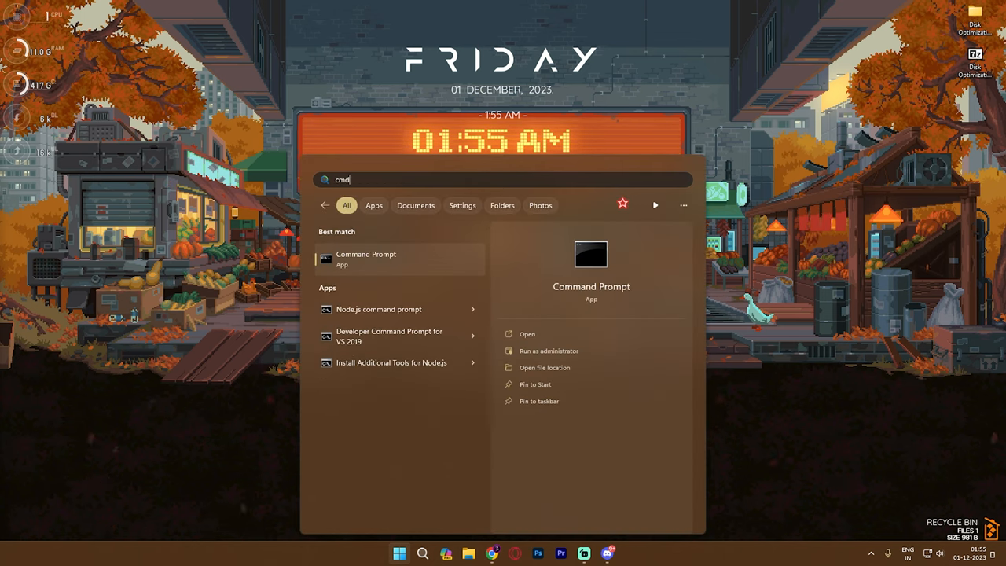
left_click(367, 260)
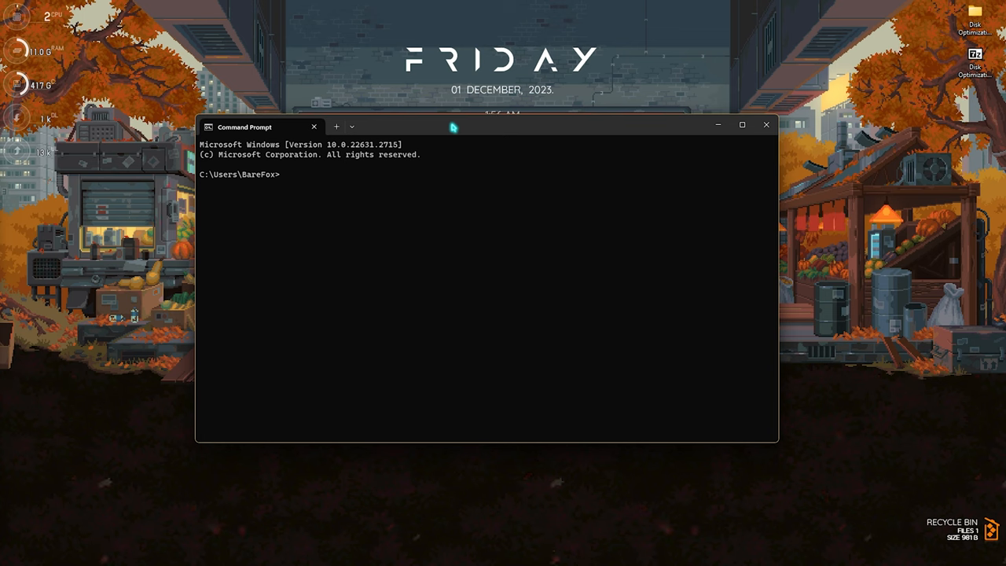
Begin a 'chkdsk C' command and check the drive letters in This PC.
type("chk")
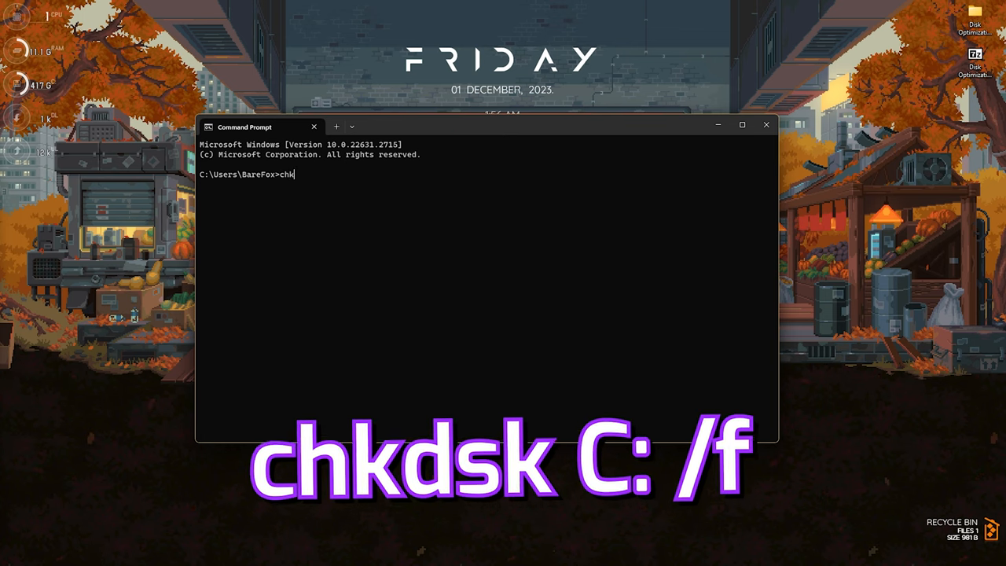
type("dsk")
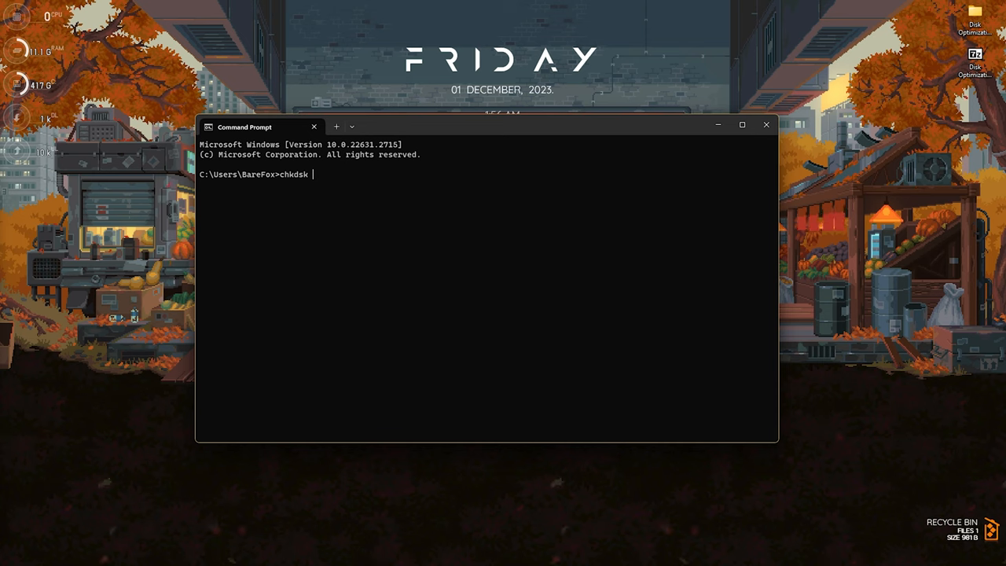
type("C")
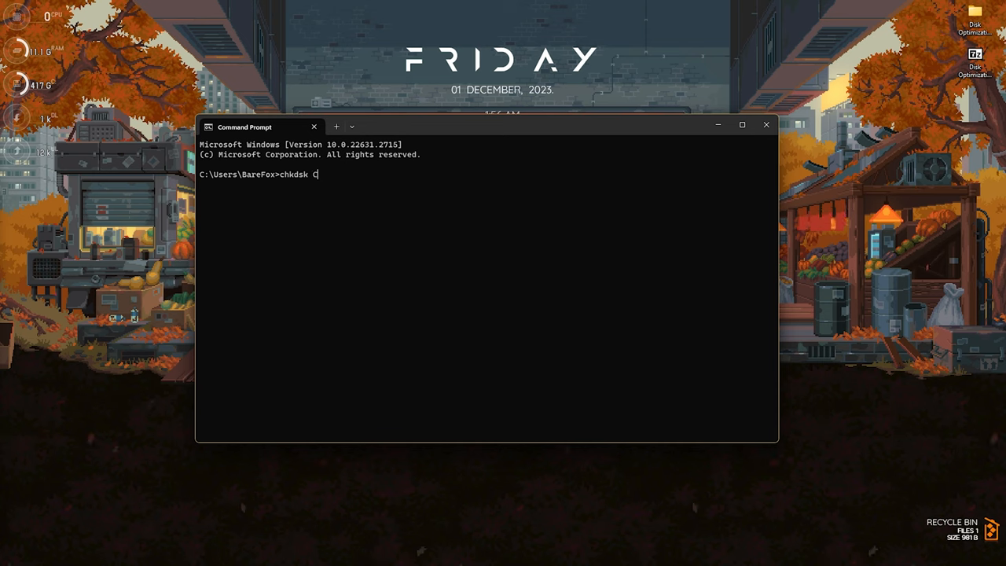
left_click(387, 553)
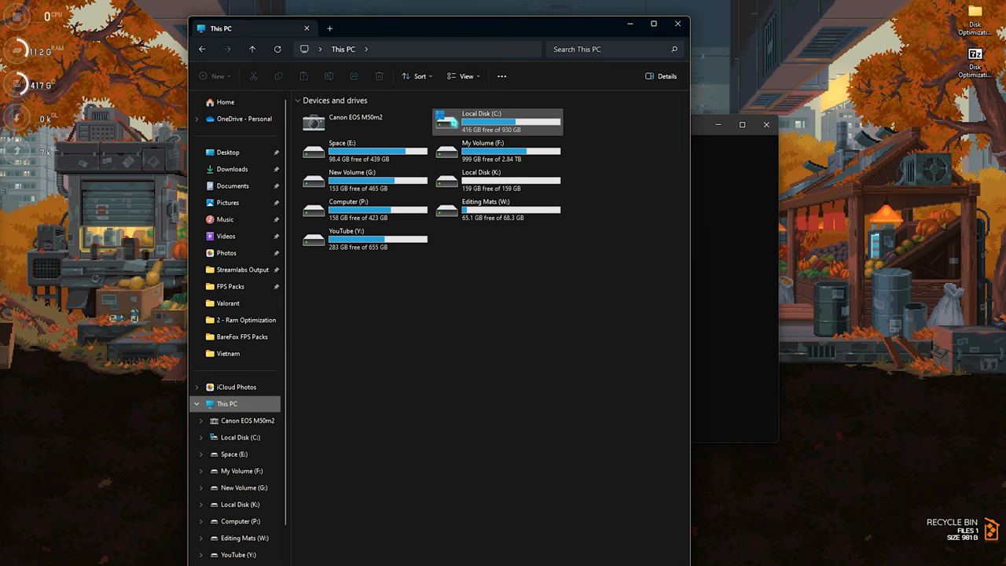
mouse_move(472, 122)
type("chkdsk C")
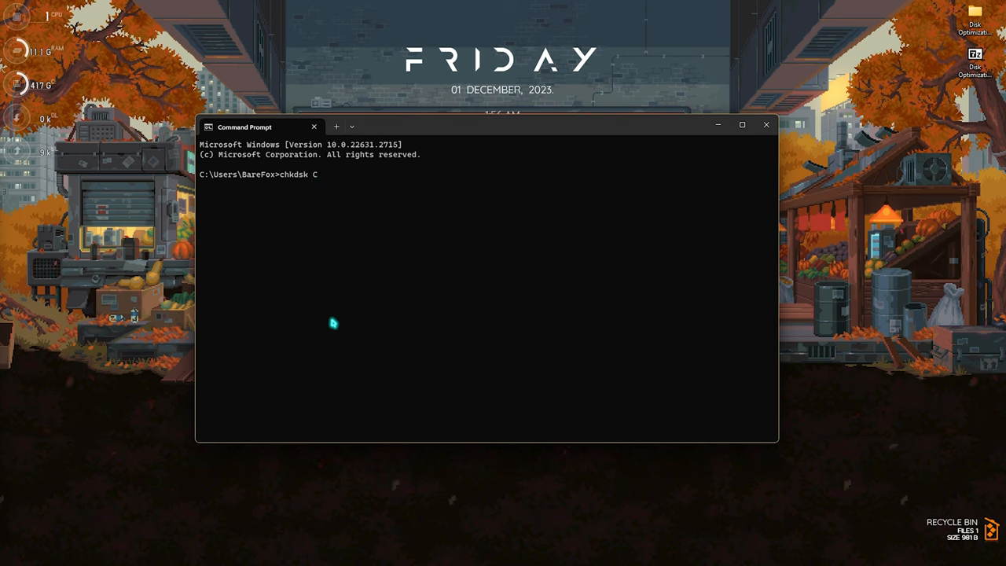
Complete the command as 'chkdsk C: /f' to check and fix drive C.
type(":")
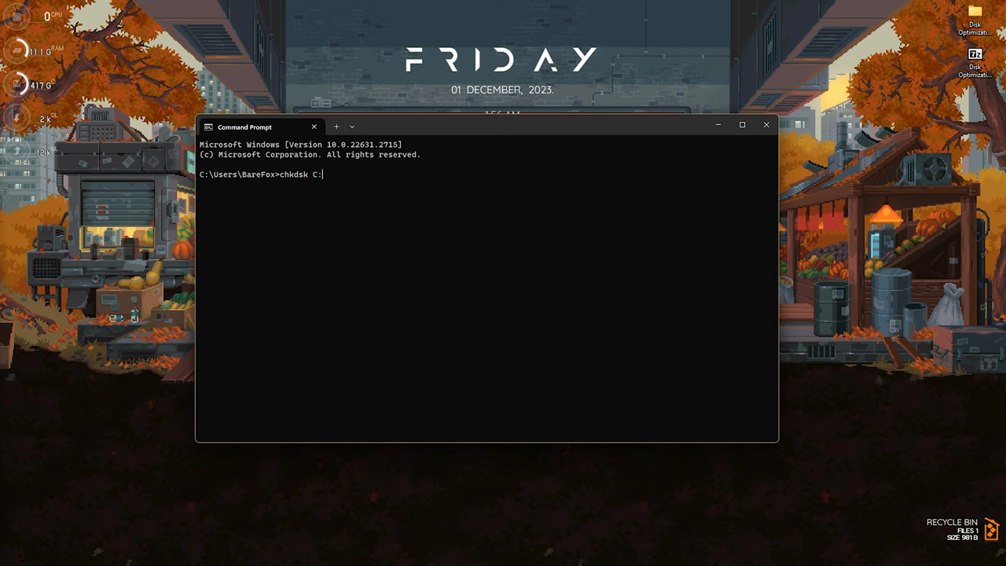
type("\" \"")
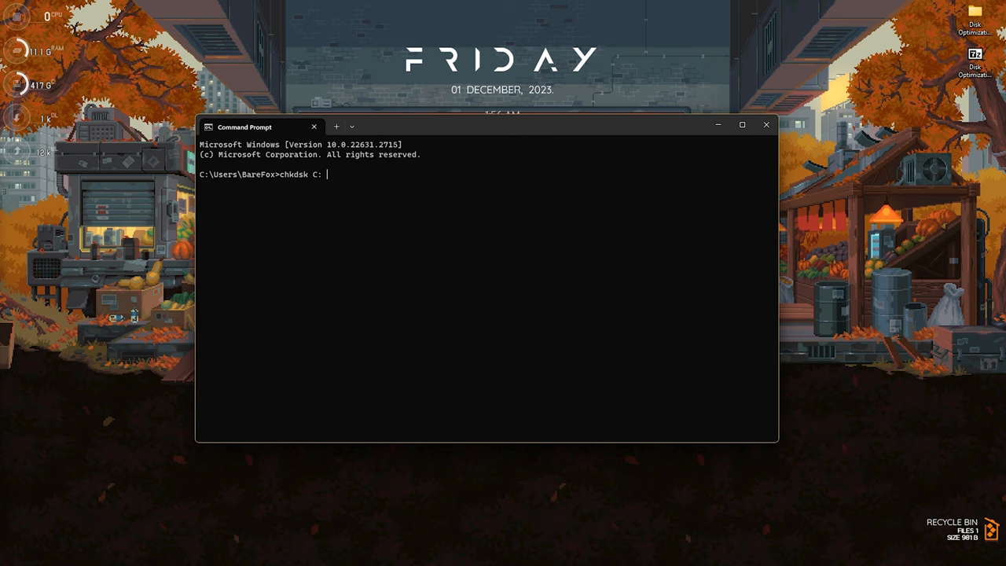
type("/f")
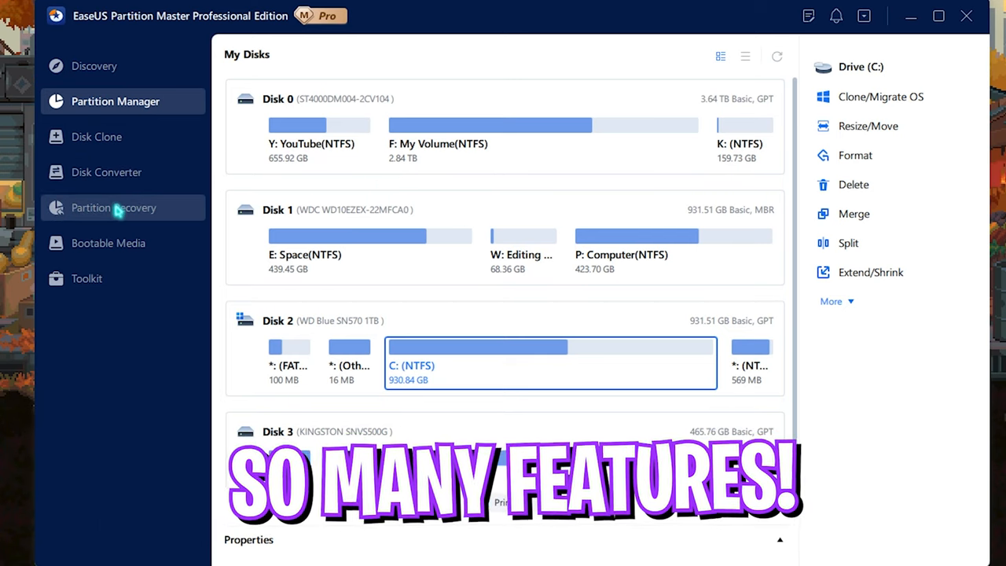
Tour Disk Clone and Partition Recovery, then select partition K on Disk 0 in the overview.
left_click(97, 135)
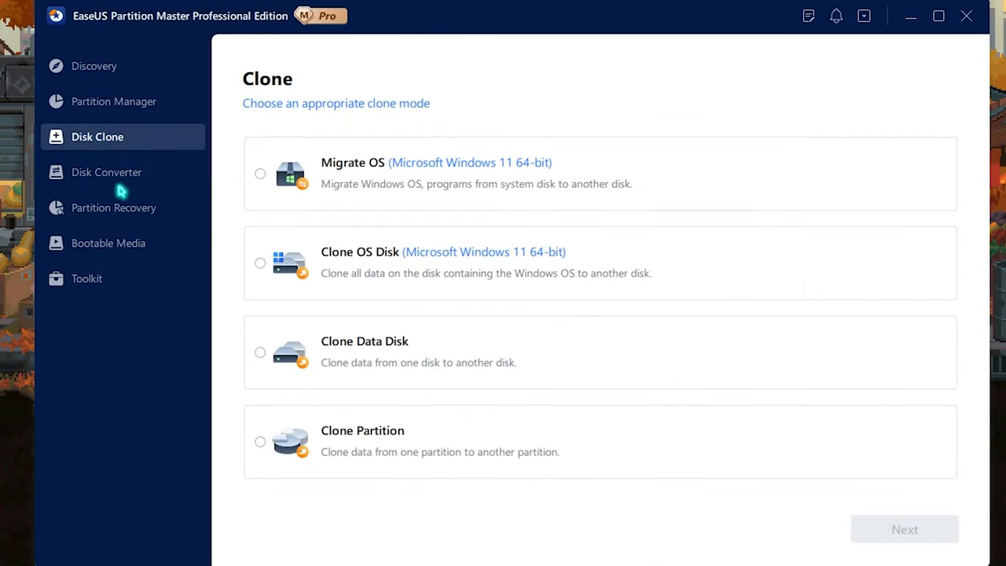
left_click(114, 207)
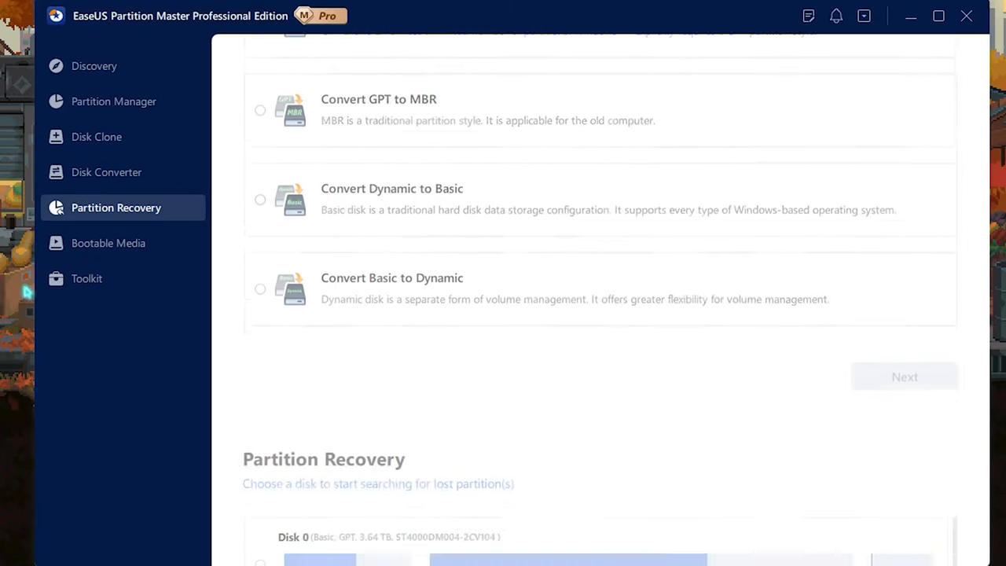
left_click(98, 135)
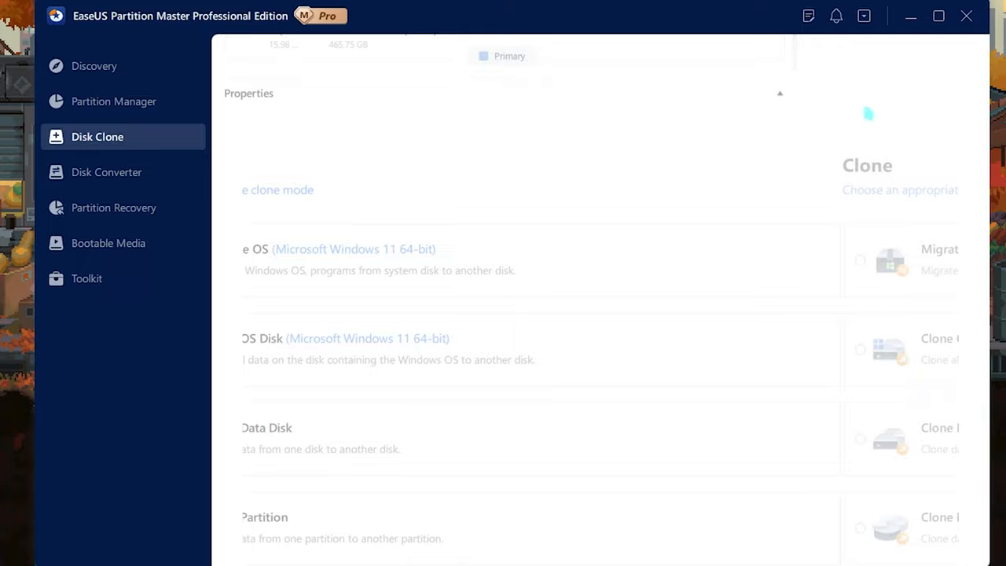
left_click(114, 101)
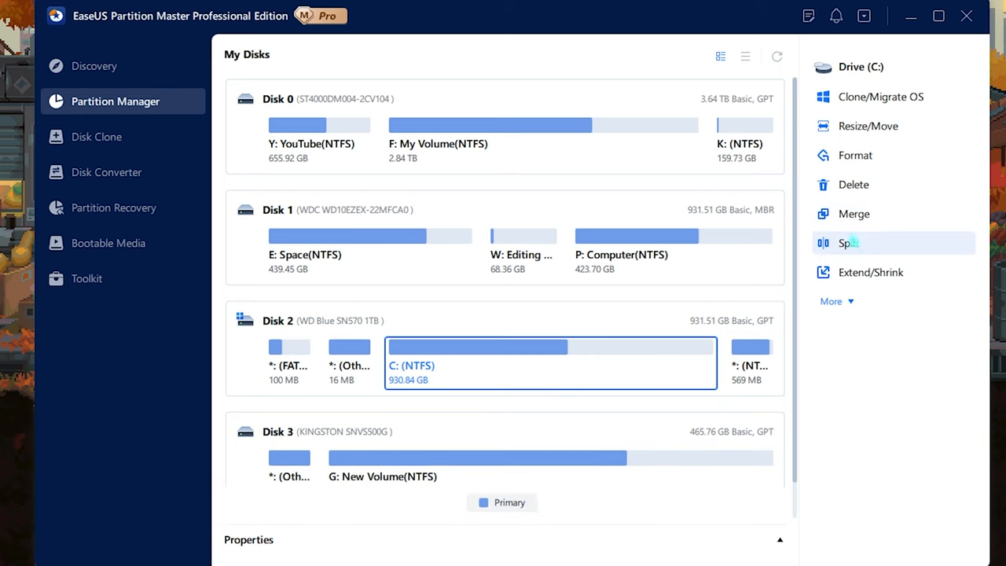
left_click(746, 125)
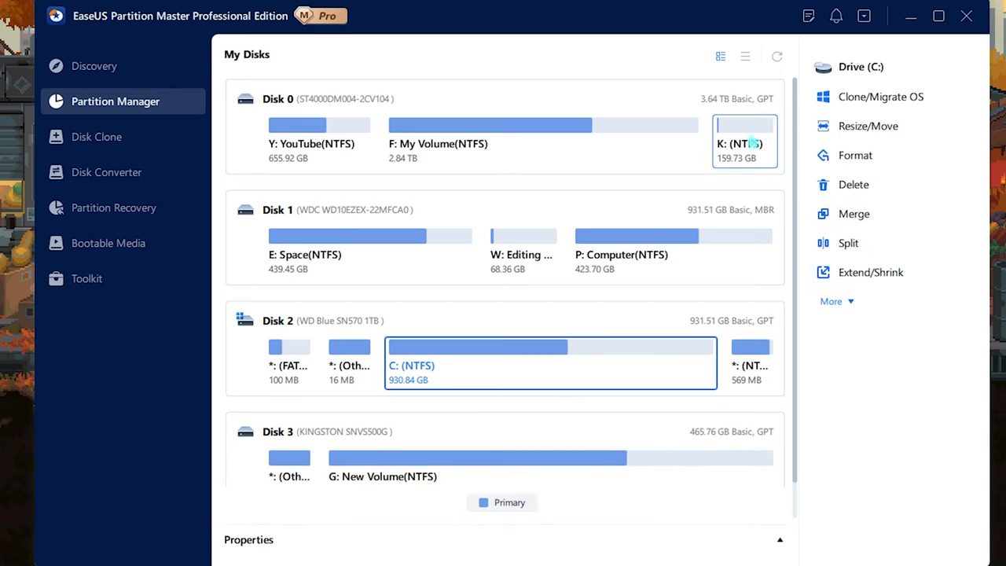
Merge partition K into F: My Volume on Disk 0 and apply the queued task.
left_click(854, 213)
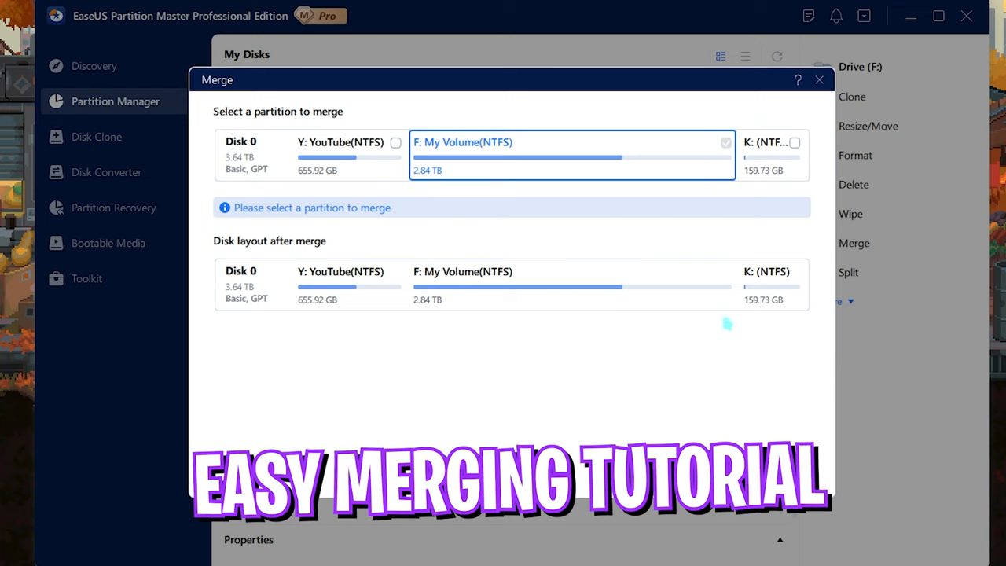
left_click(795, 141)
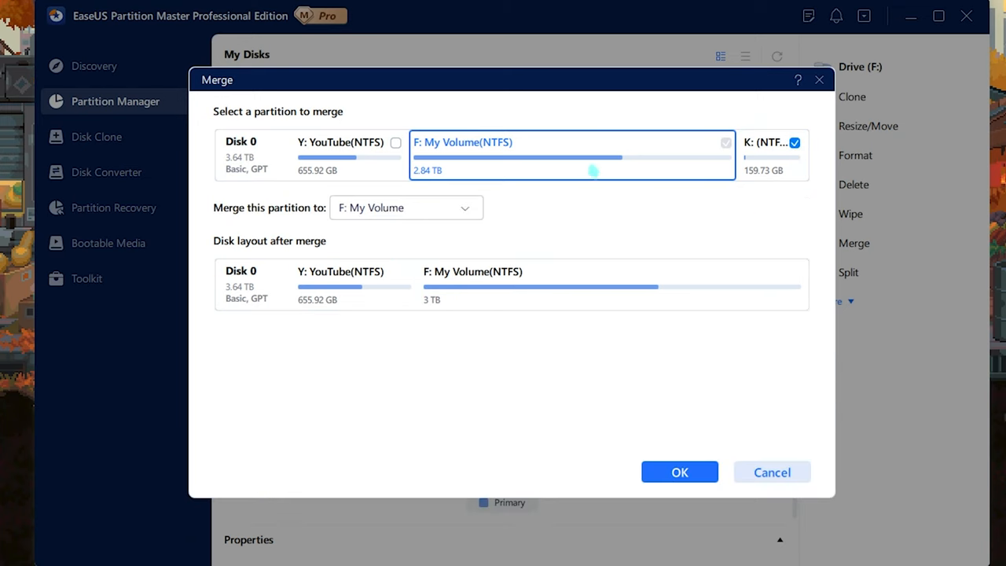
left_click(679, 471)
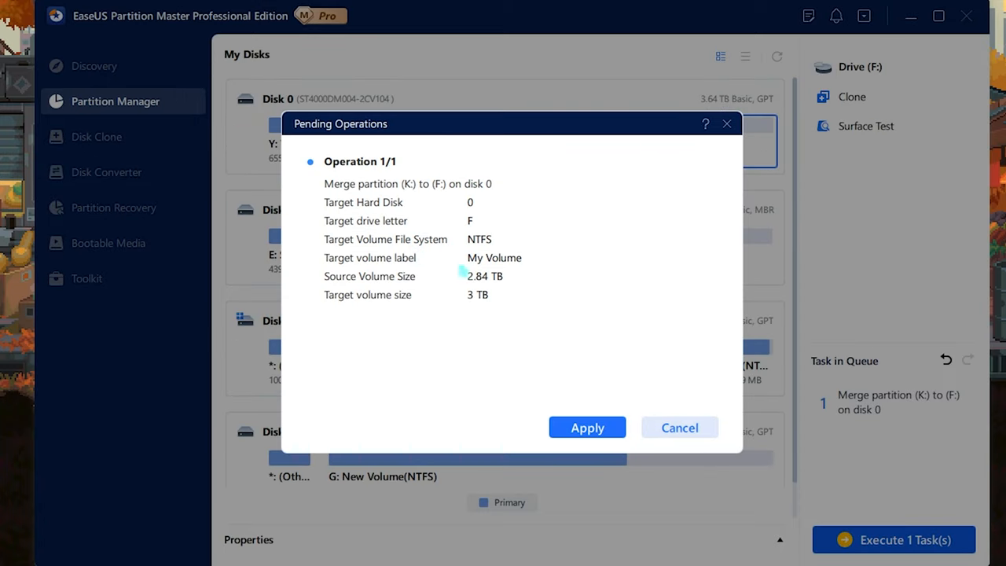
left_click(587, 428)
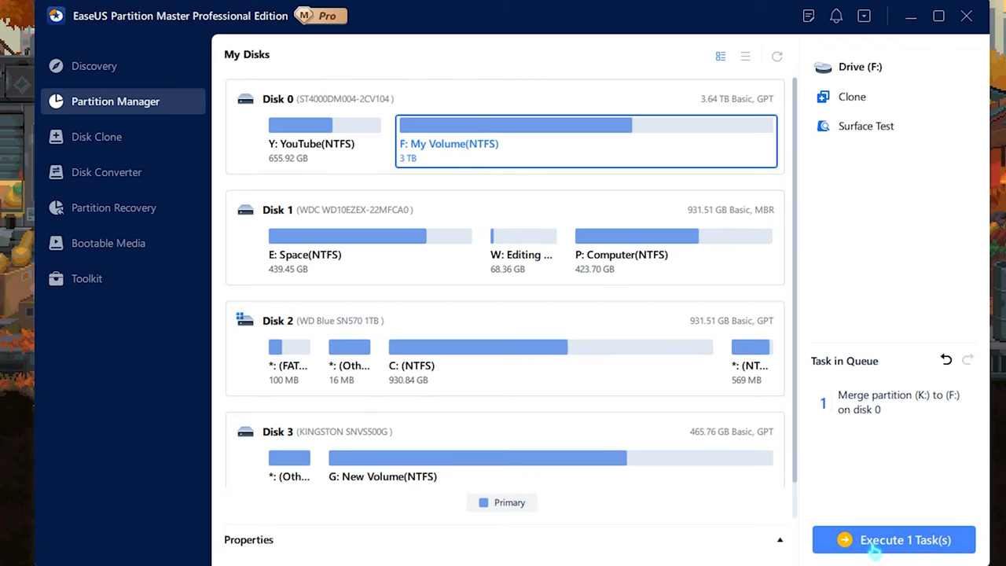
left_click(893, 541)
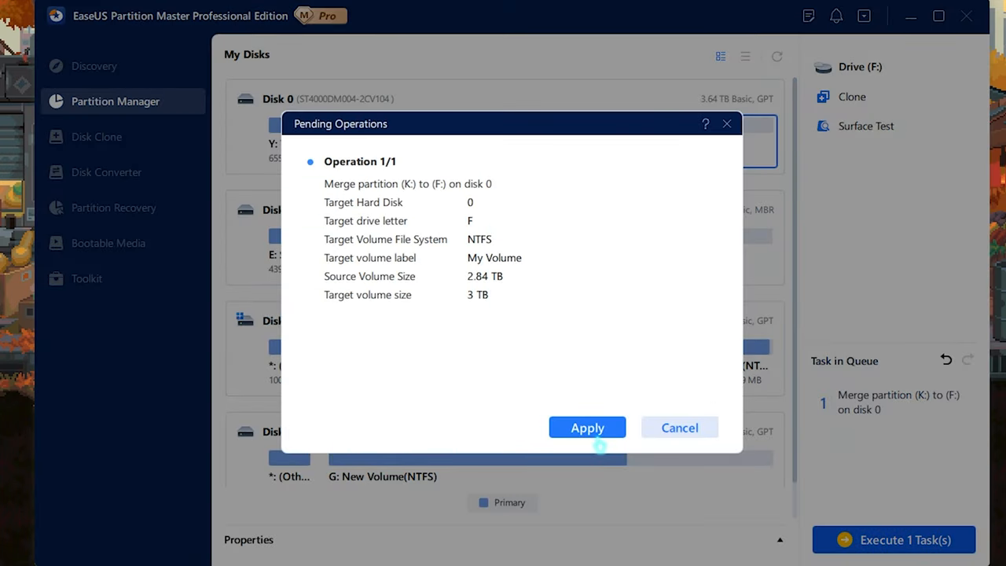
left_click(588, 428)
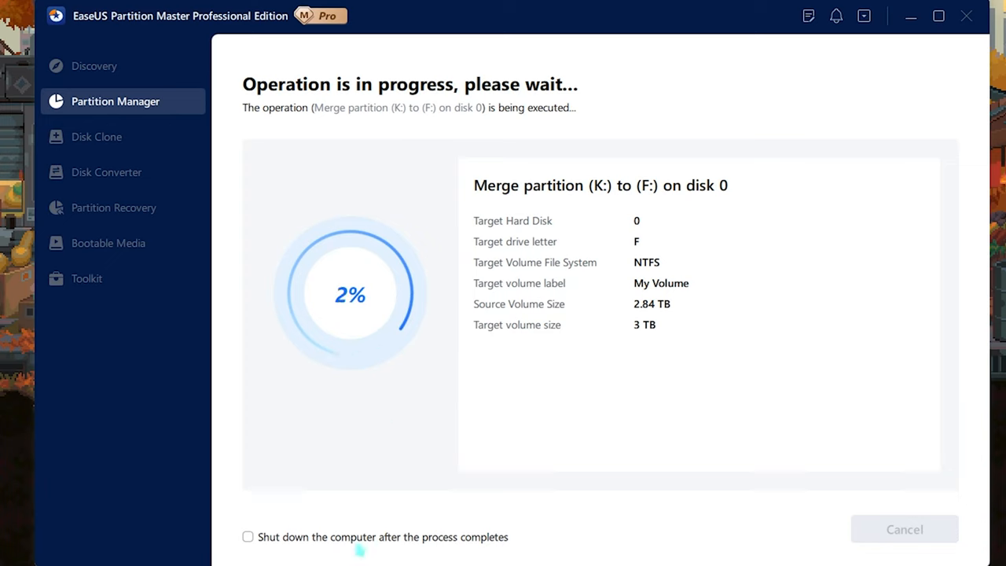
Enable shutdown after completion while the K-into-F merge runs.
left_click(249, 537)
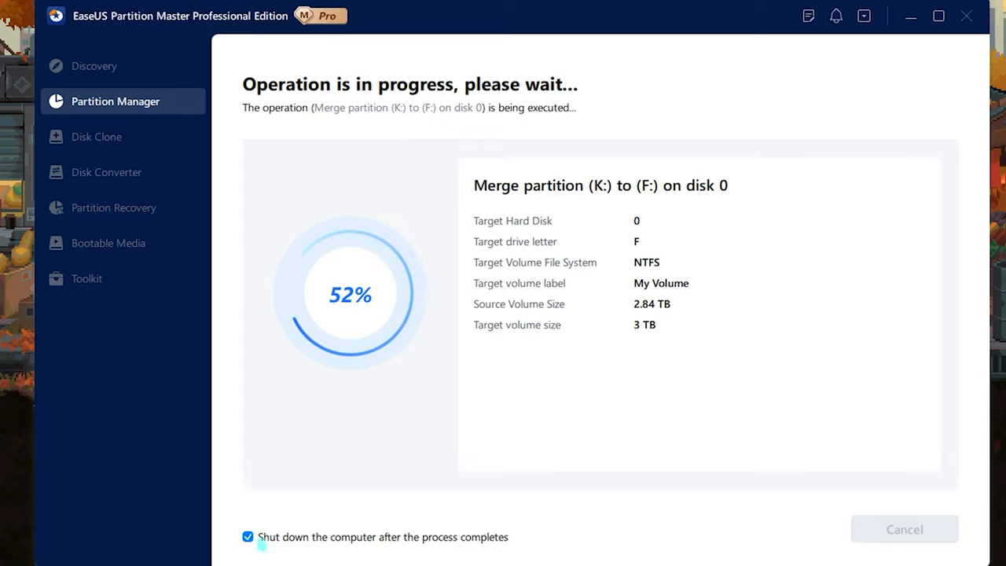
left_click(248, 538)
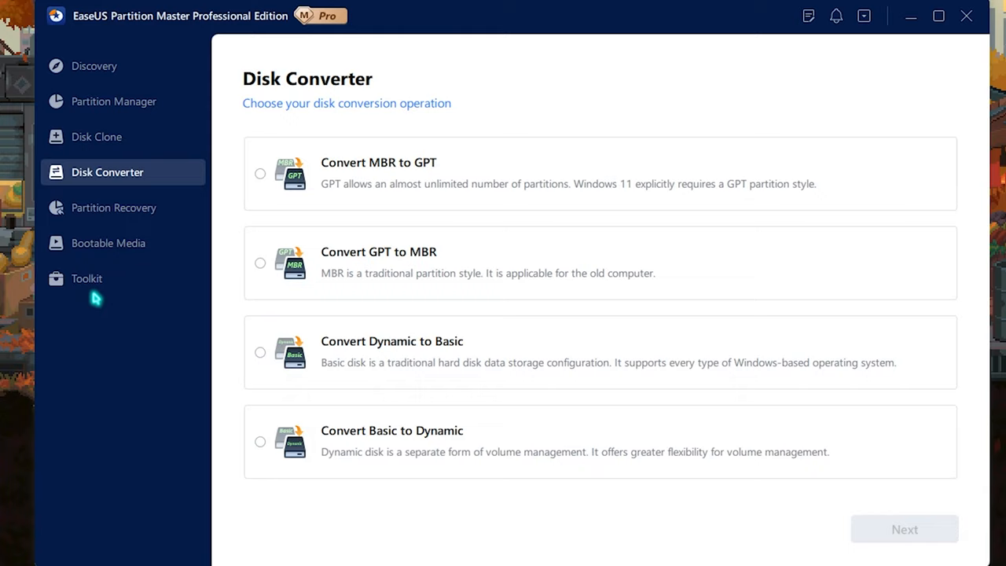
View the Partition Recovery disks, then return to the desktop.
left_click(116, 207)
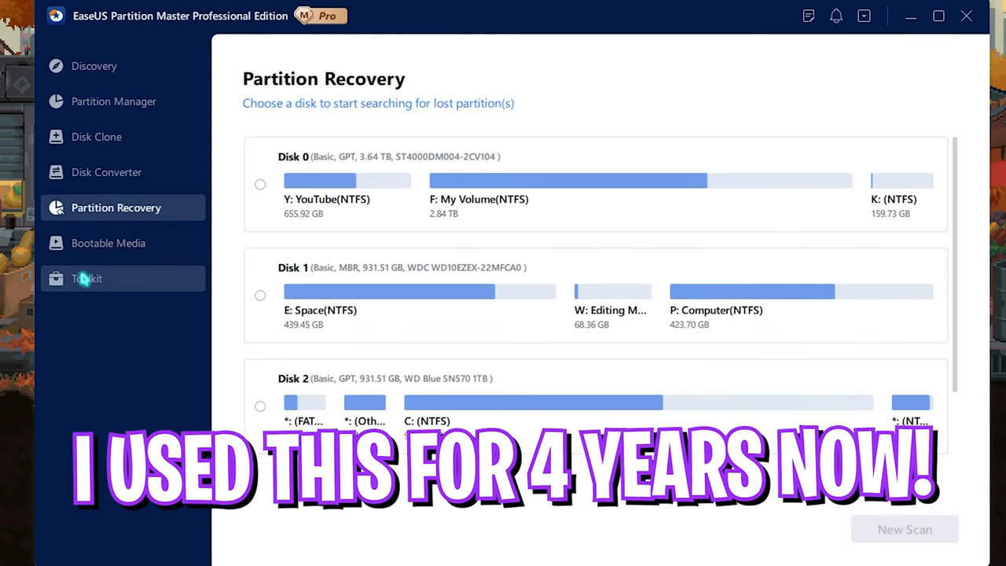
left_click(114, 100)
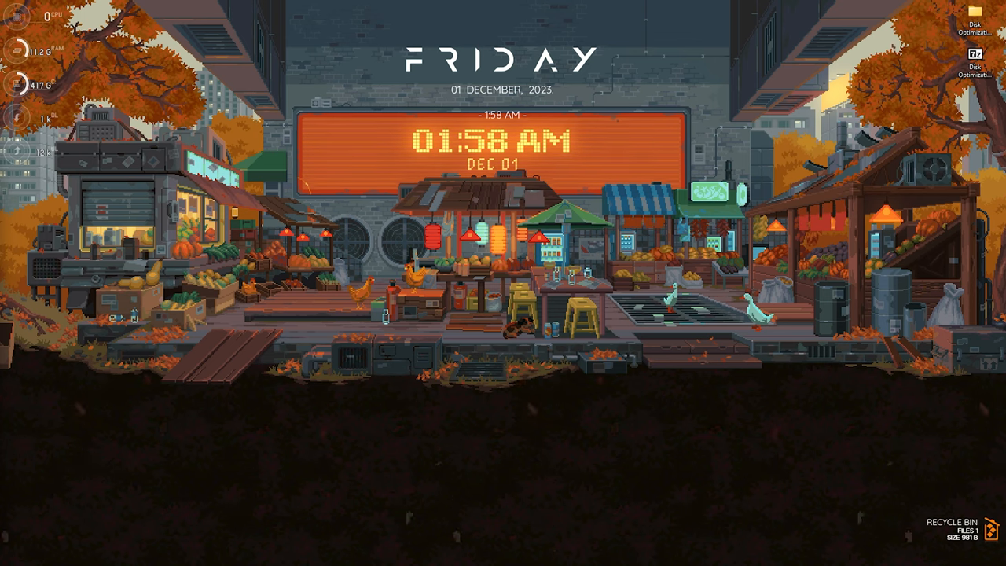
Launch Defragment and Optimize Drives from the Start search.
left_click(400, 554)
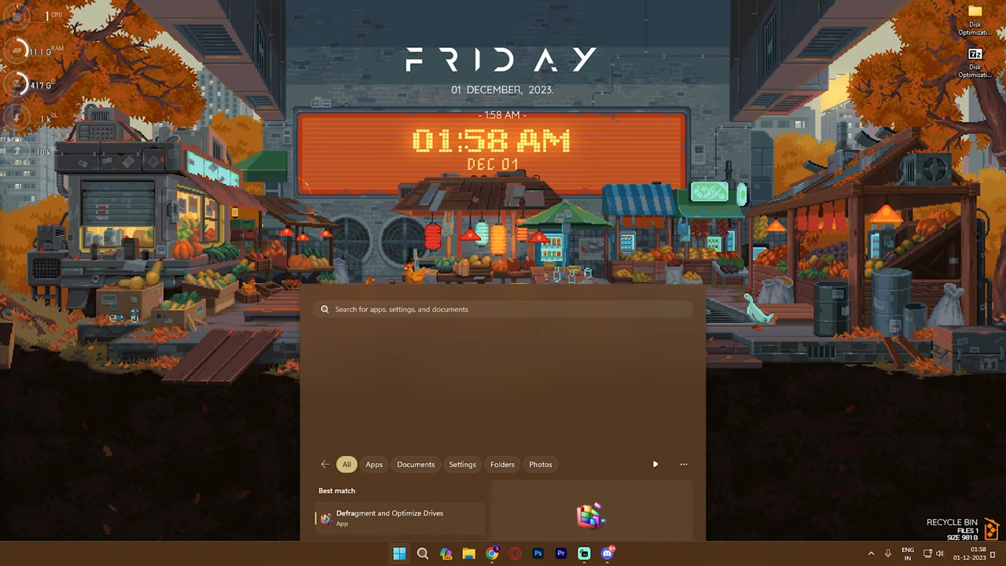
left_click(390, 516)
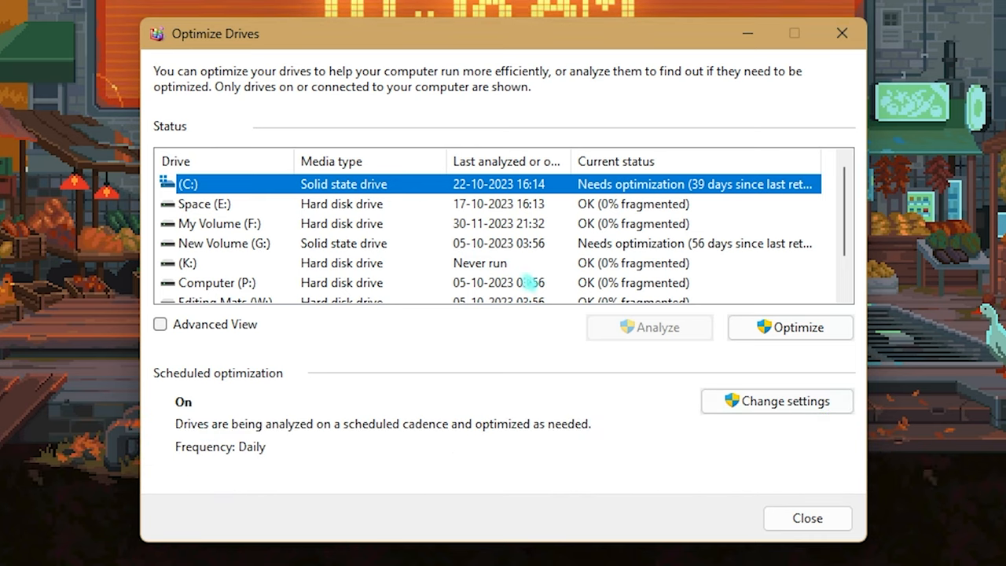
Optimize drive C:, start defragmenting Space (E:), and bring up the schedule settings.
left_click(789, 327)
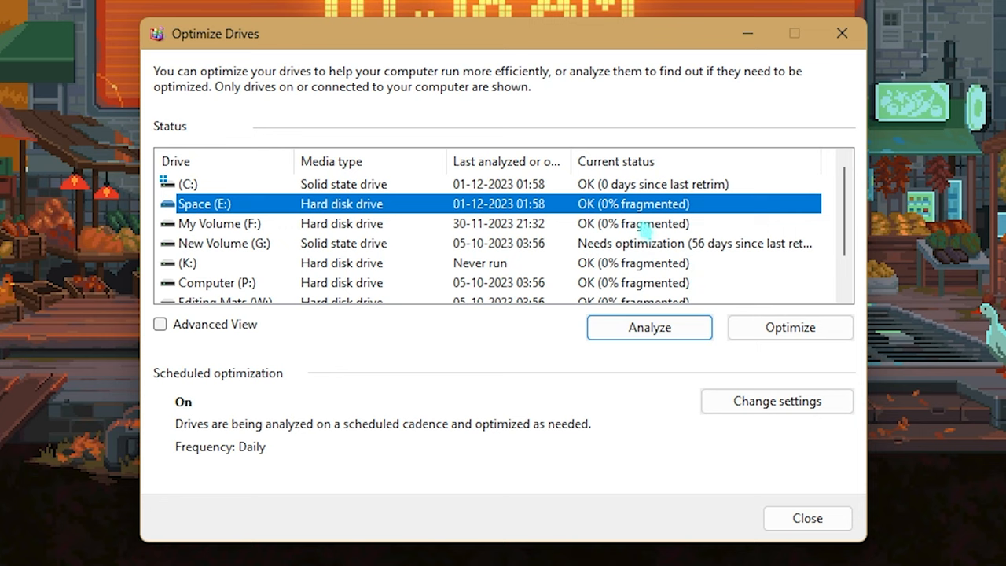
left_click(789, 327)
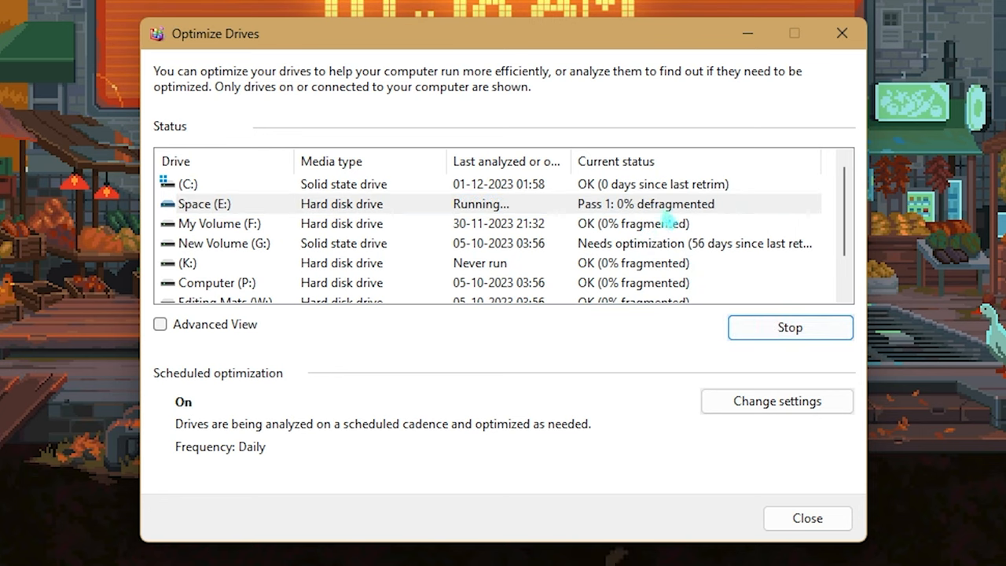
mouse_move(167, 385)
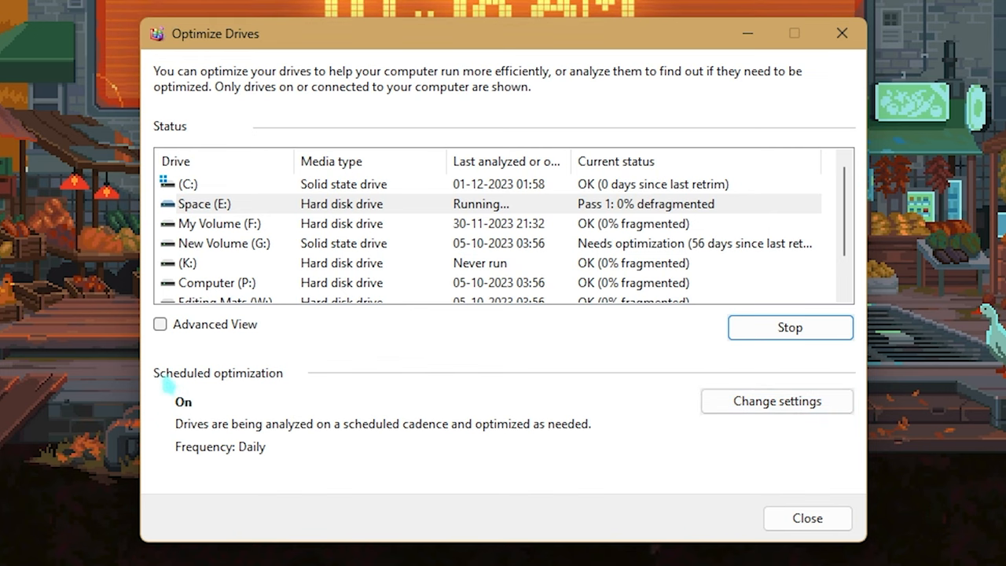
left_click(776, 401)
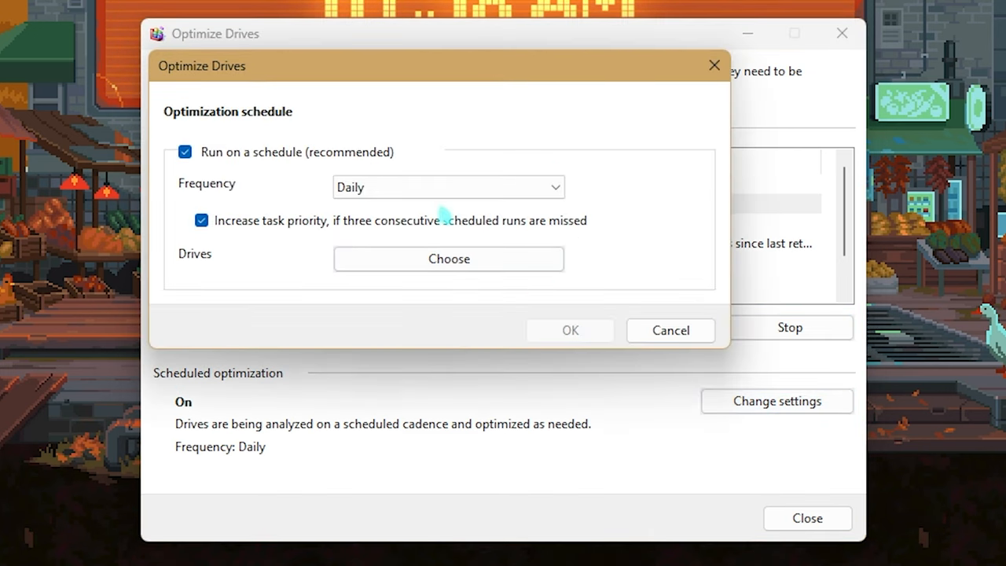
Cancel the optimization schedule dialog without changes and close Optimize Drives.
left_click(448, 187)
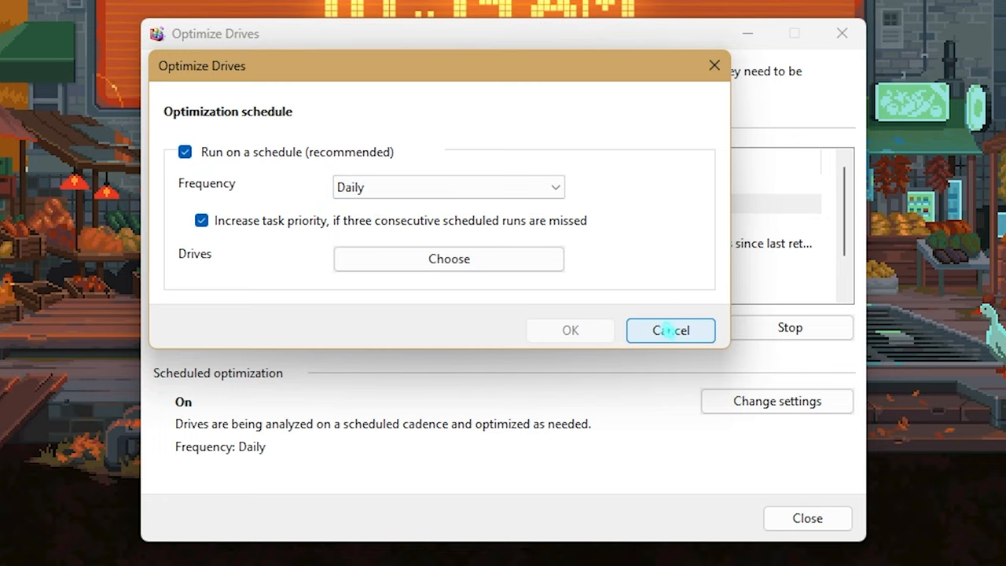
left_click(669, 330)
type("steam")
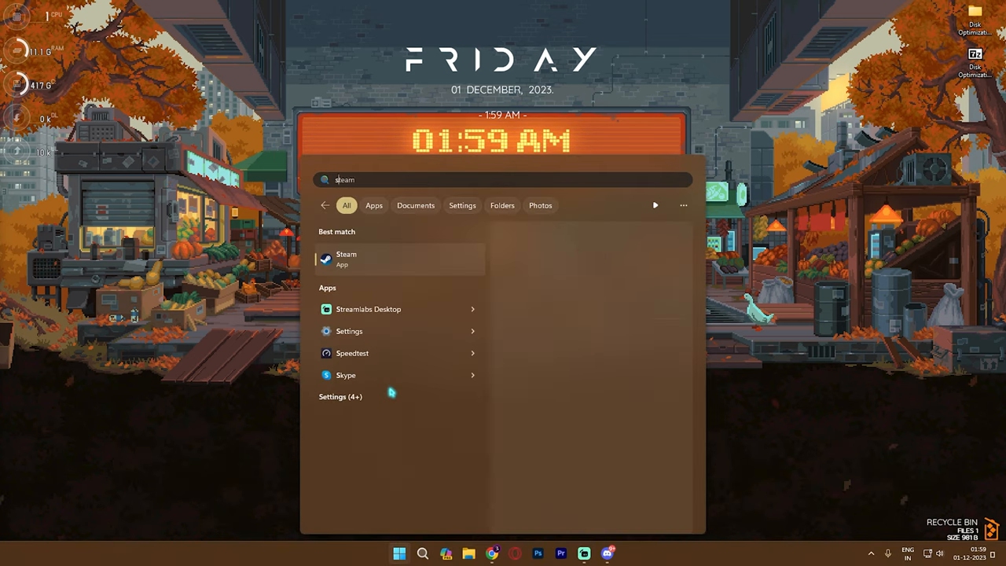
Run Storage Sense now from System > Storage, then move to the Apps settings.
left_click(349, 330)
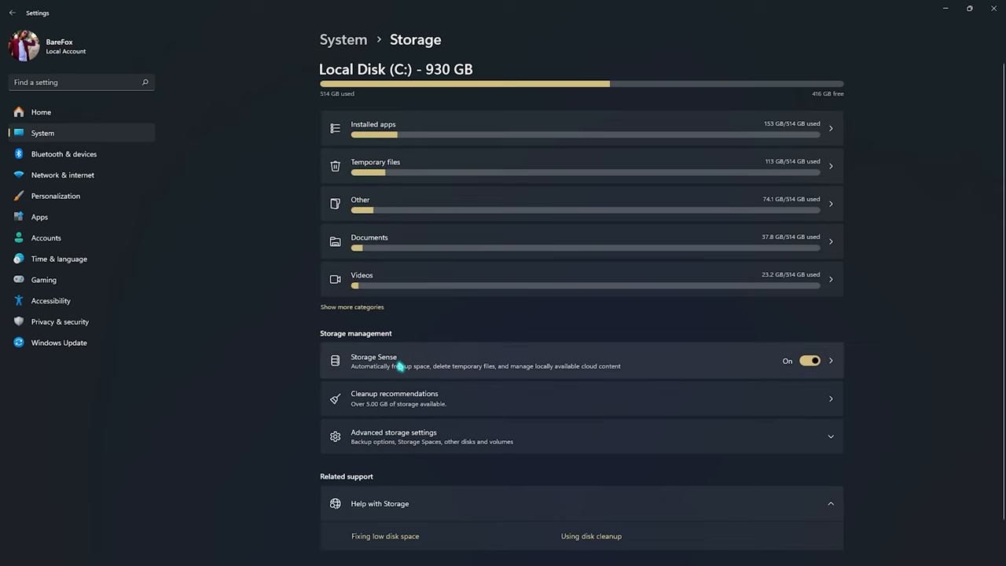
left_click(375, 360)
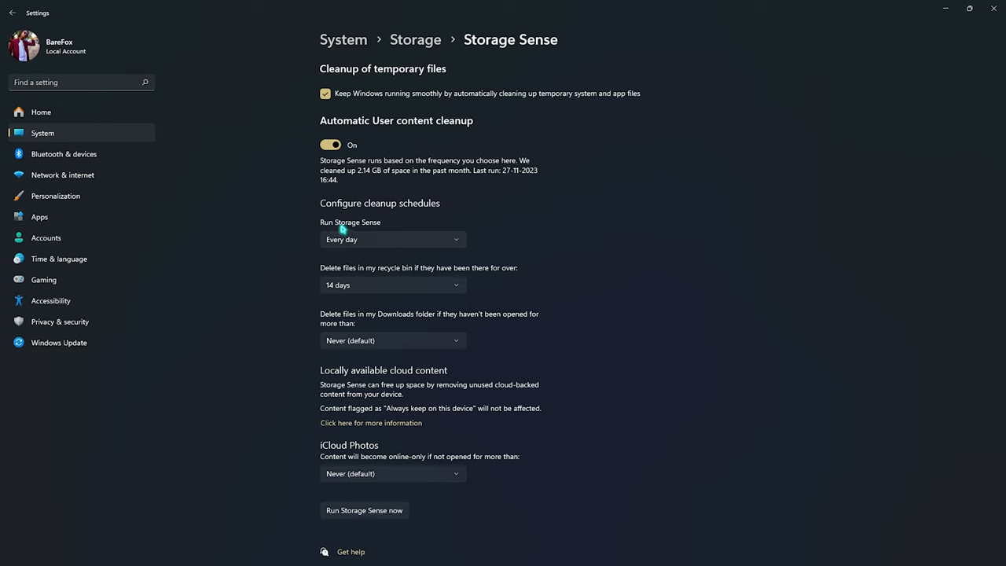
mouse_move(352, 222)
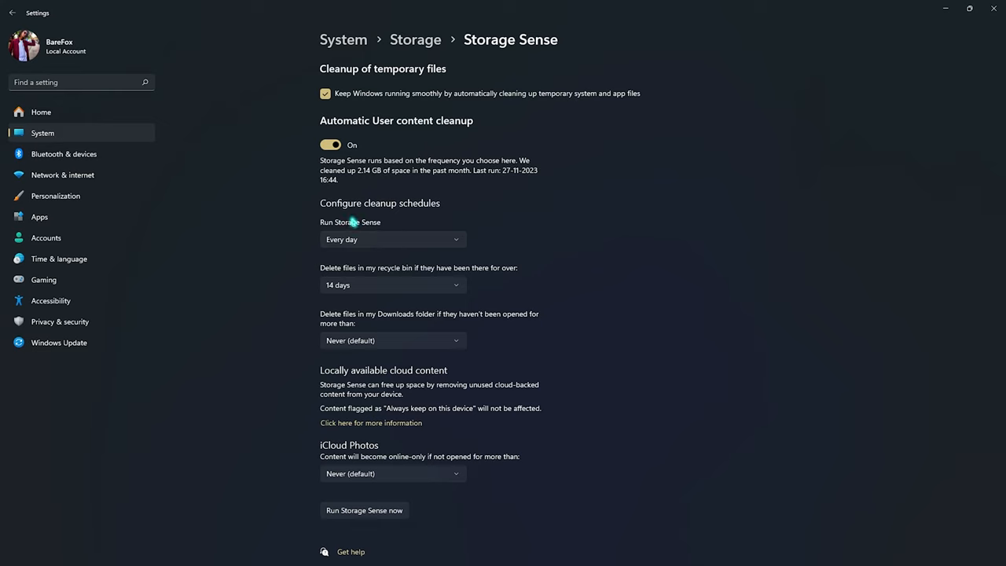
mouse_move(424, 437)
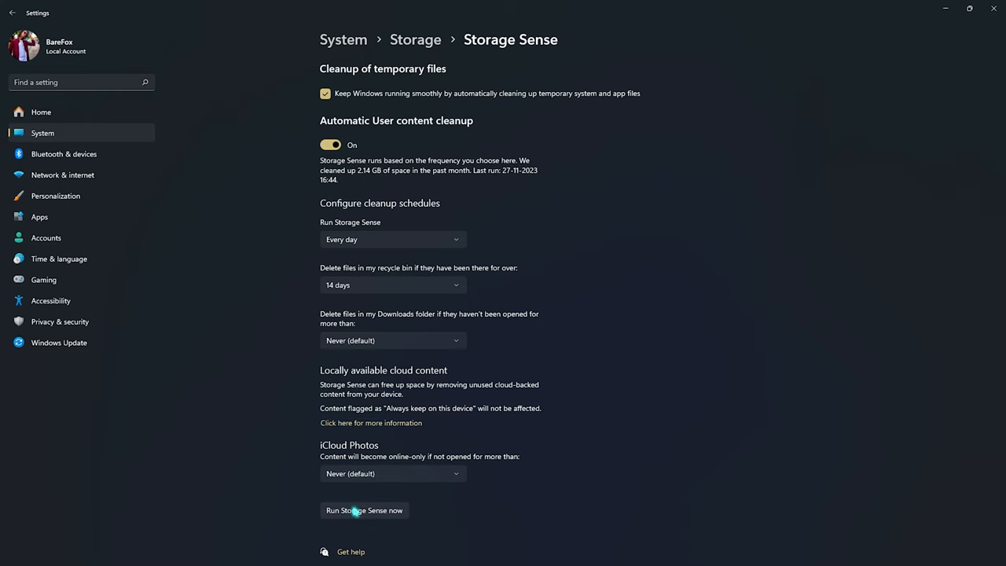
left_click(365, 510)
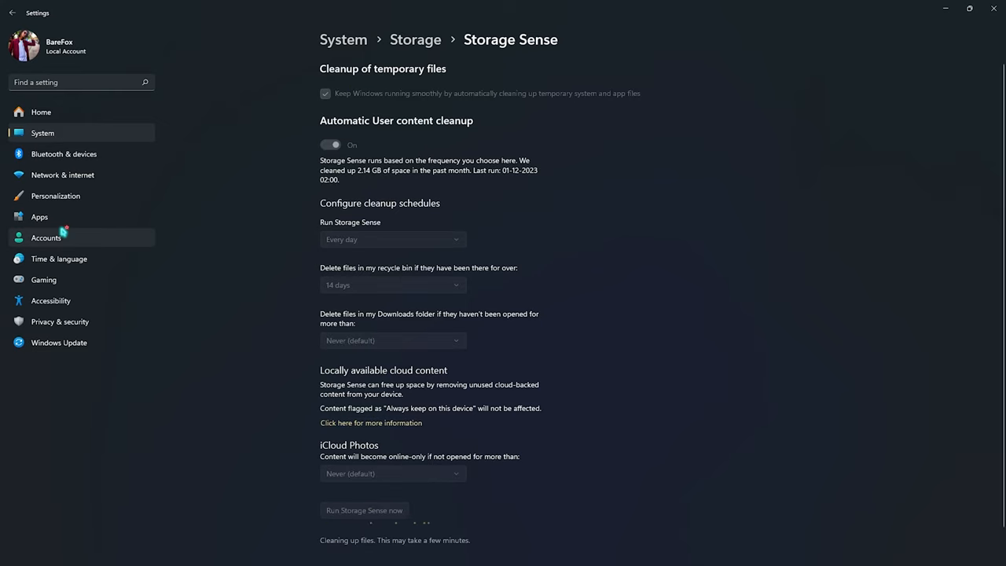
left_click(39, 217)
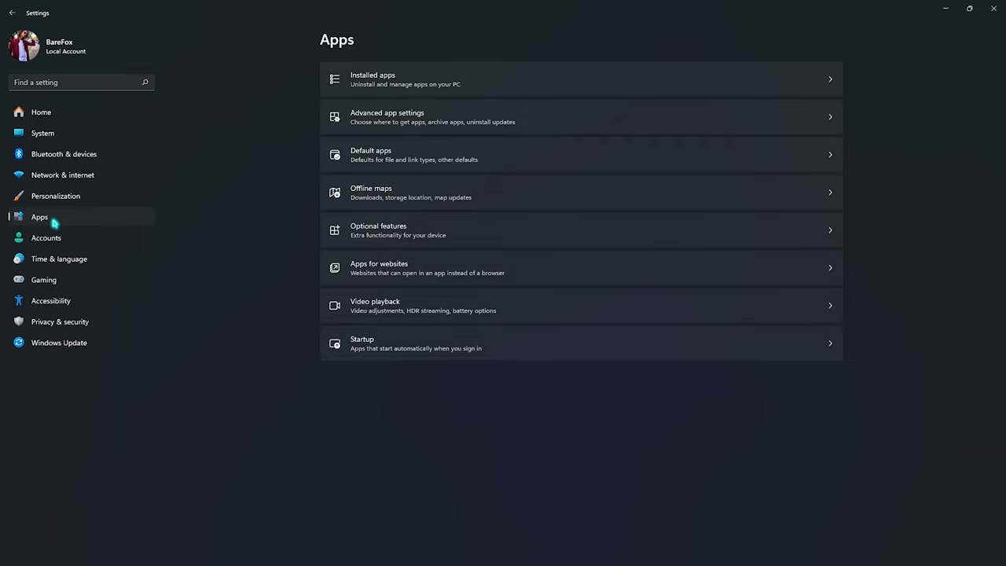
left_click(371, 192)
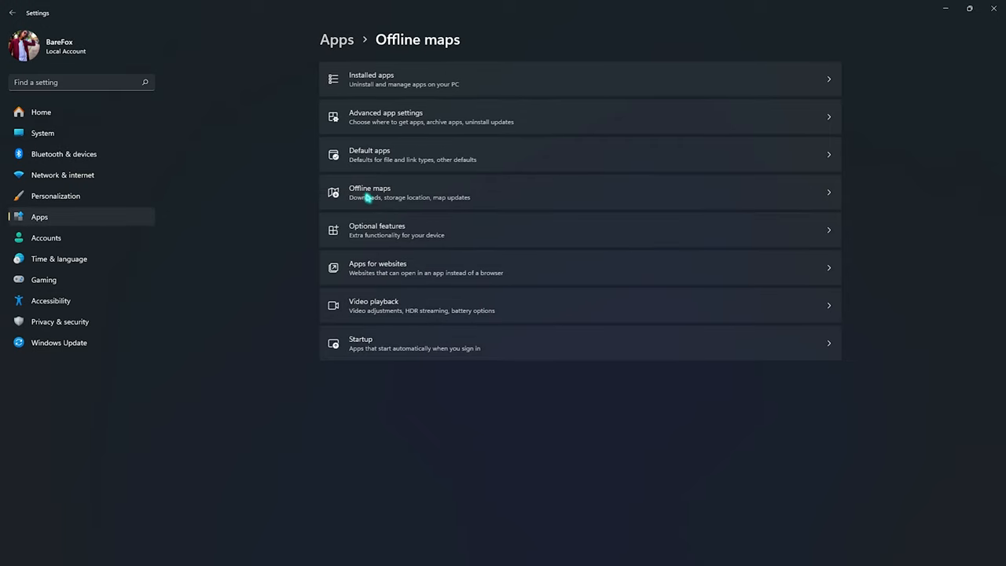
left_click(370, 191)
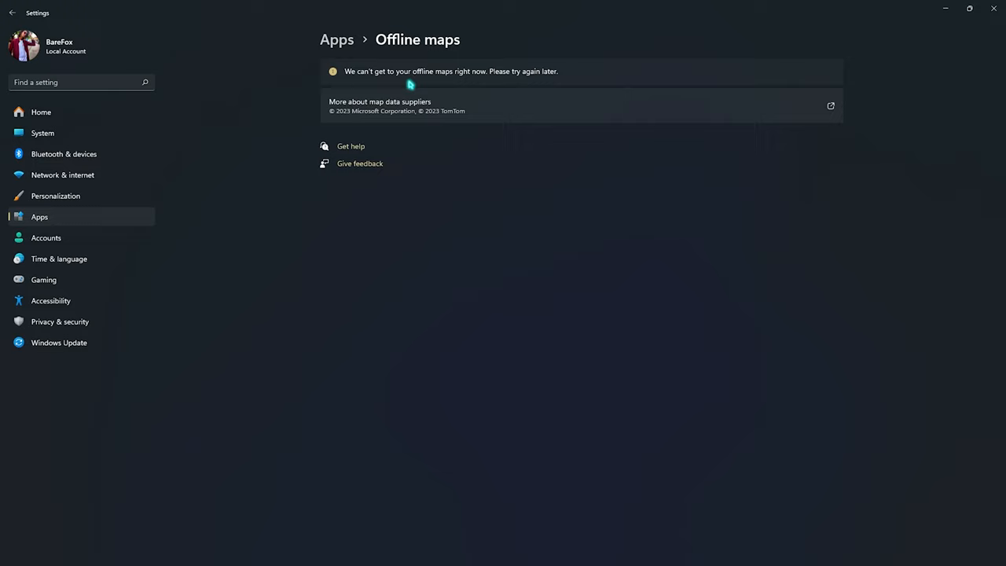
mouse_move(364, 75)
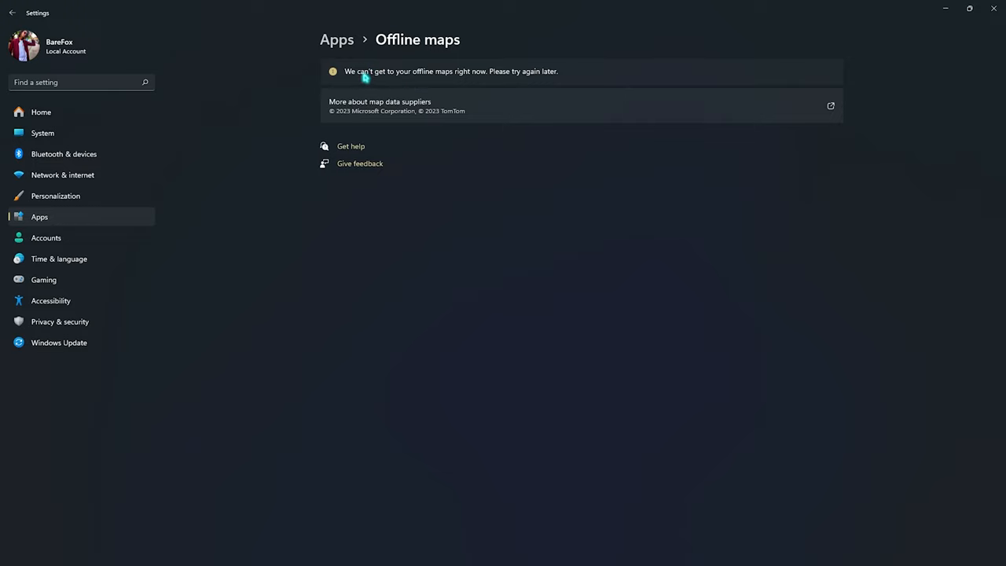
mouse_move(323, 147)
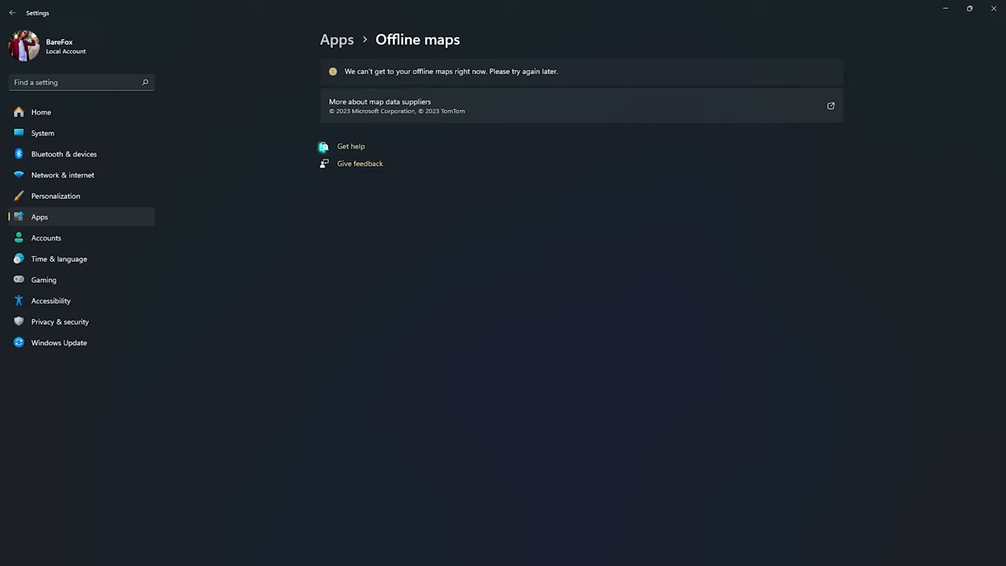
mouse_move(464, 87)
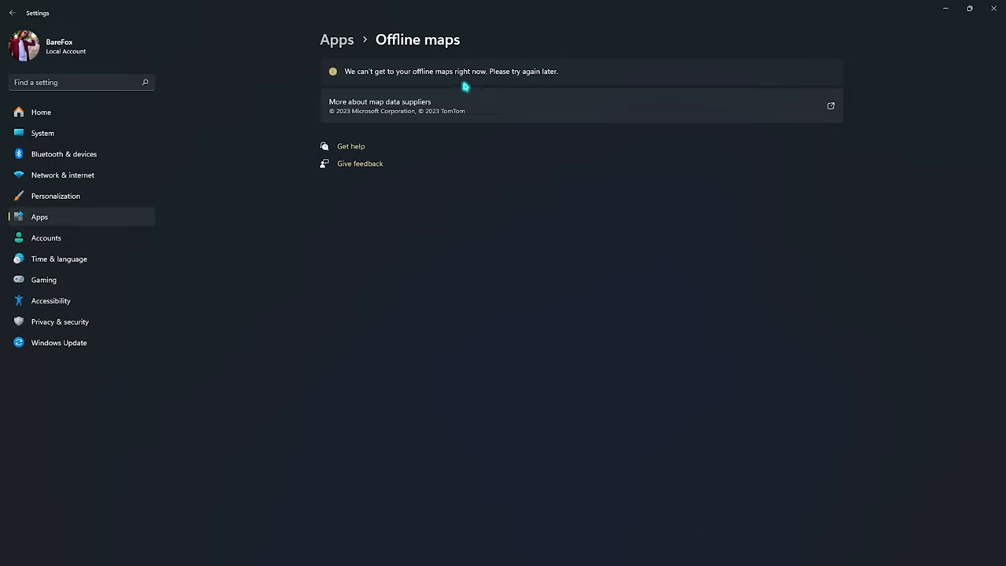
left_click(13, 13)
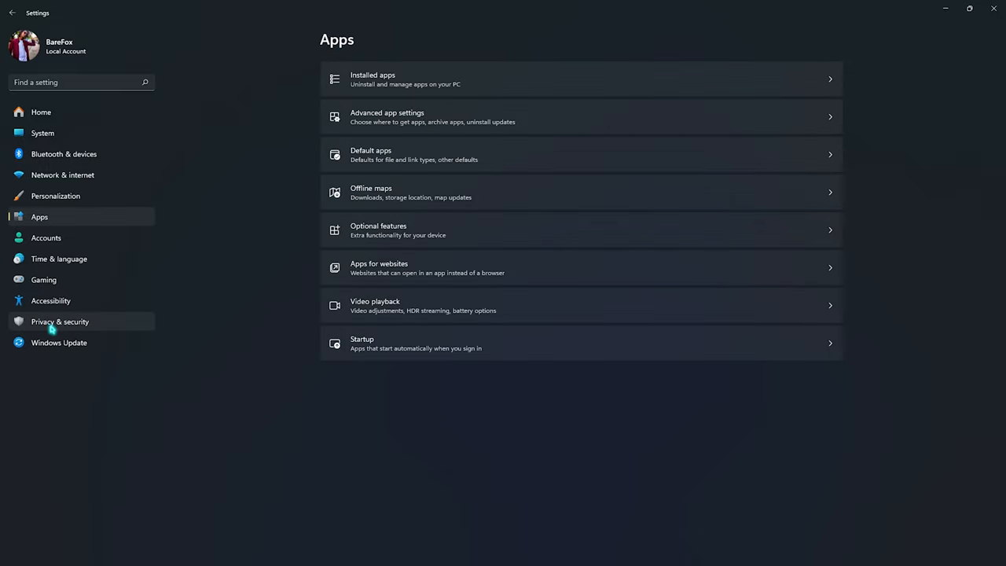
Check in Privacy & security > Speech that Online speech recognition is Off and return to the overview.
left_click(60, 321)
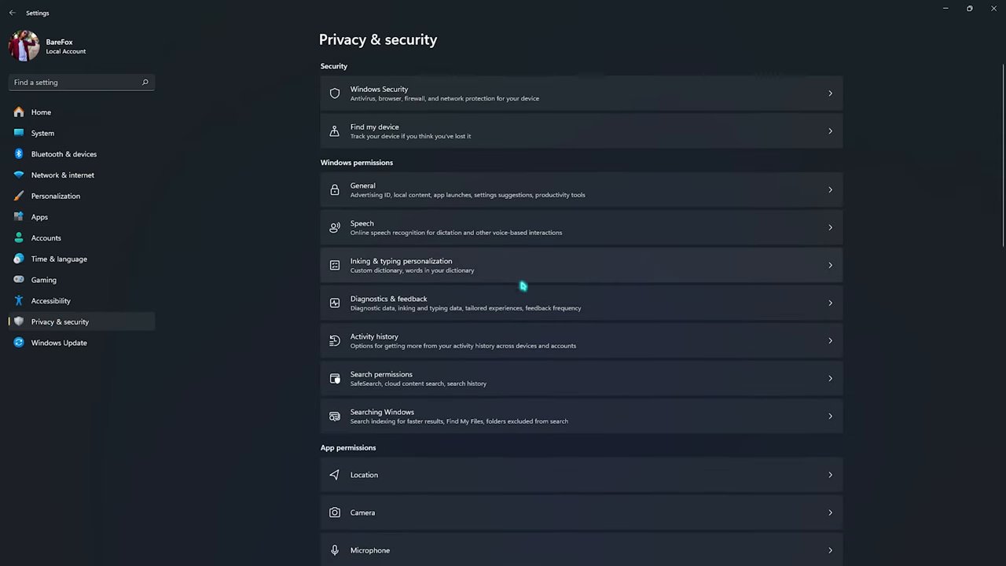
mouse_move(365, 382)
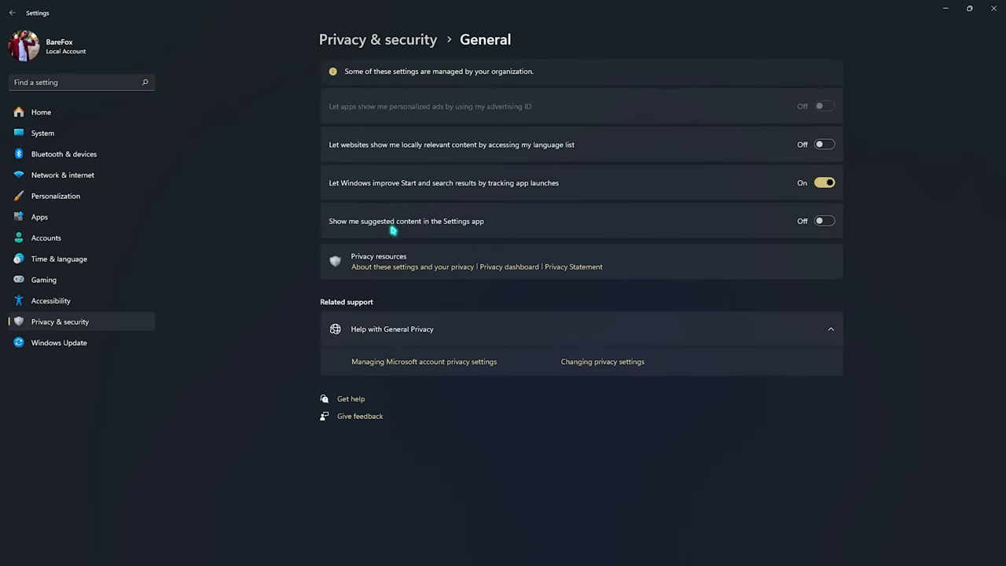
mouse_move(695, 242)
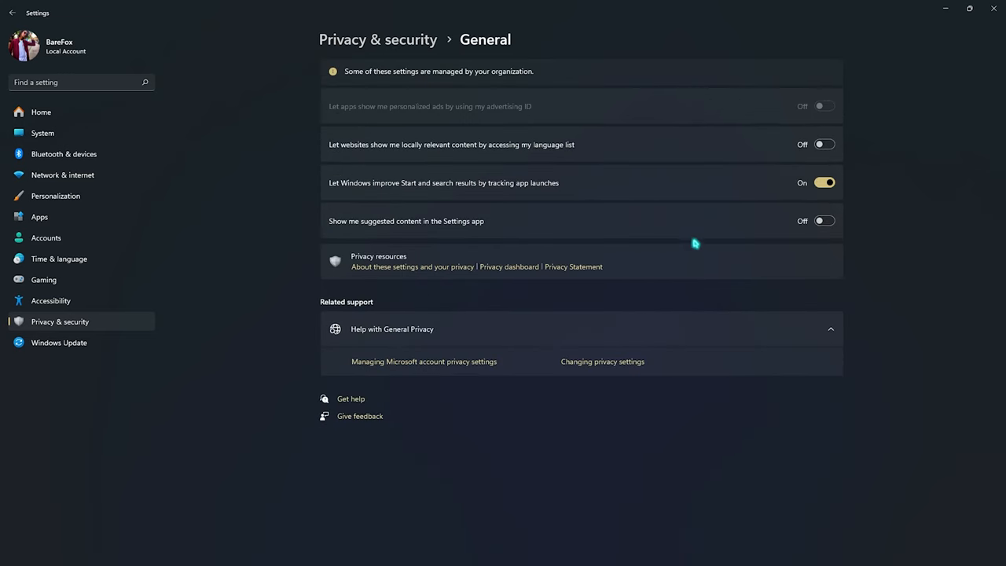
mouse_move(437, 195)
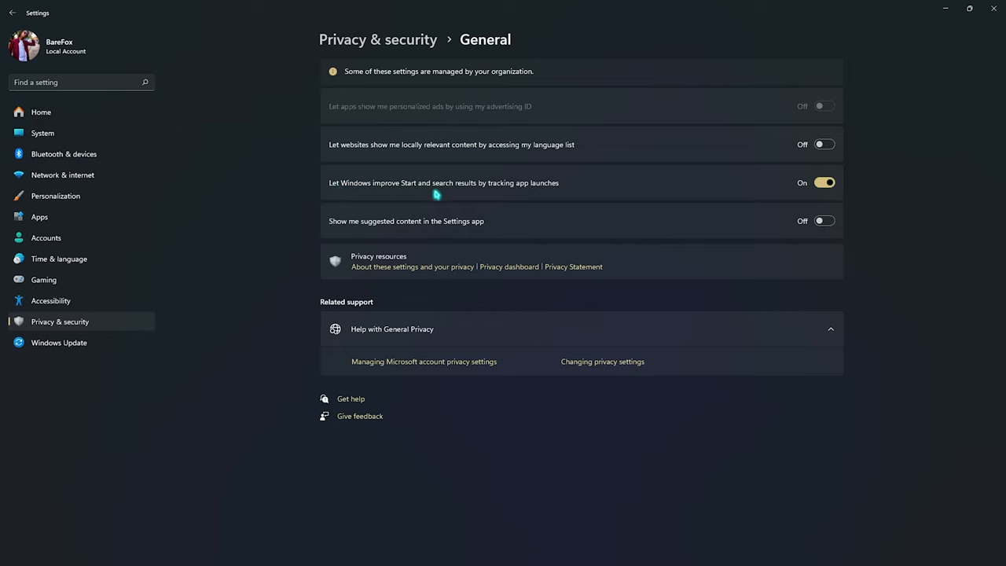
mouse_move(599, 220)
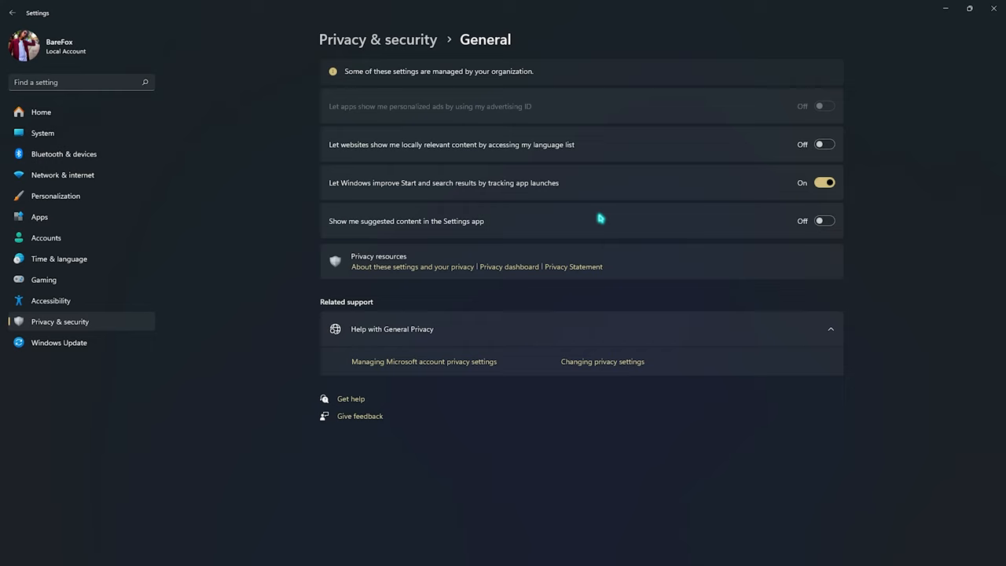
mouse_move(798, 91)
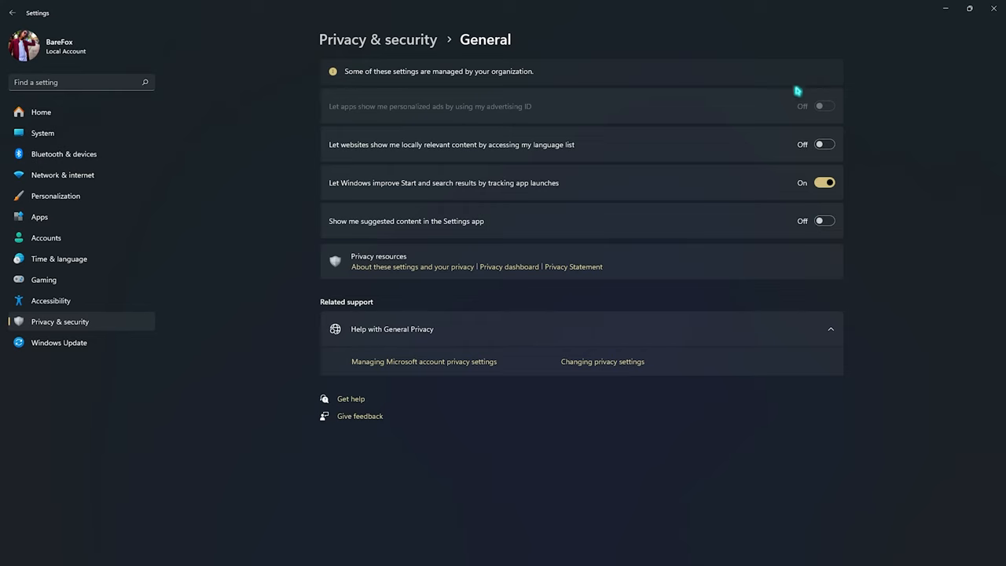
left_click(13, 13)
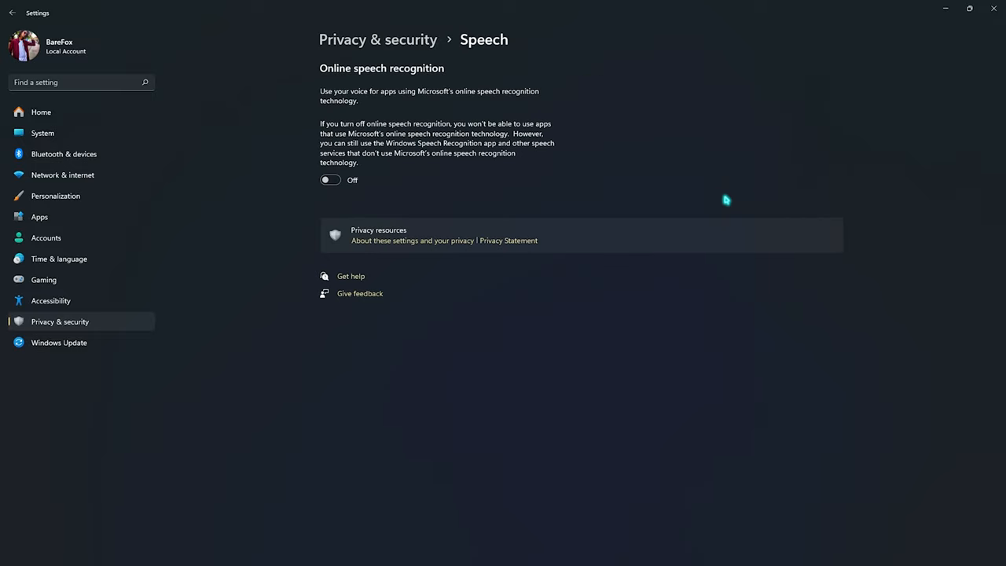
left_click(12, 13)
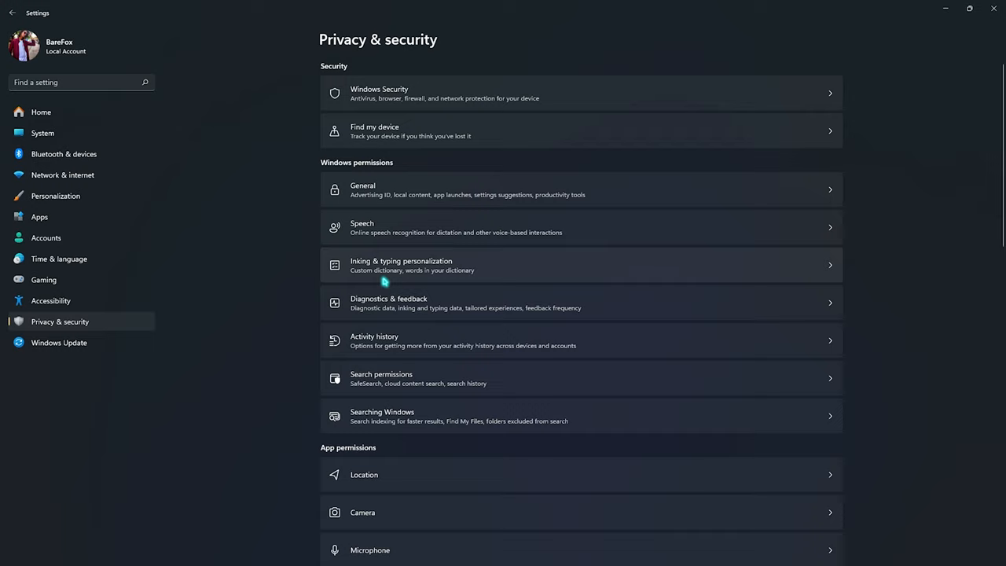
mouse_move(369, 302)
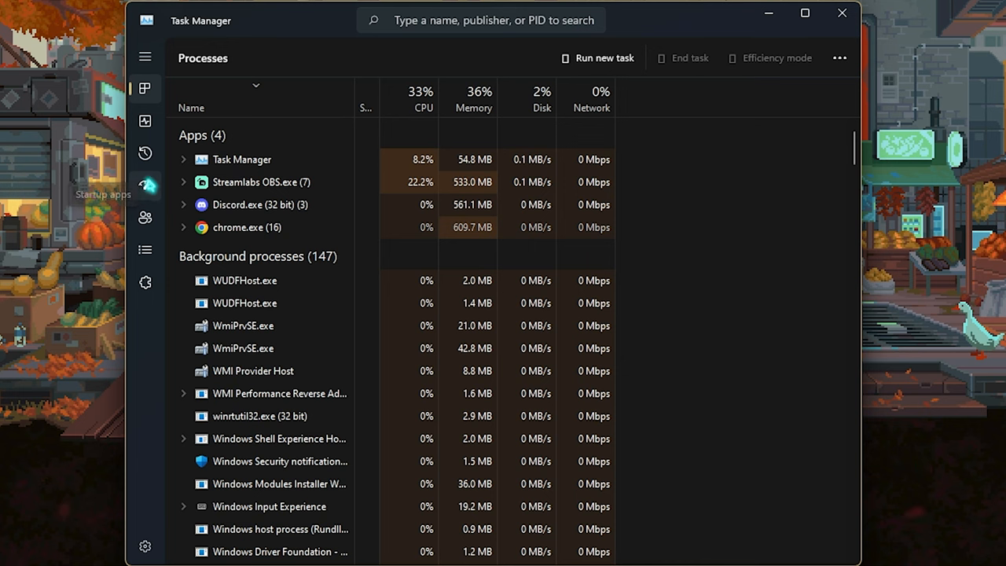
Review Task Manager's Startup apps list, checking each app's enabled/disabled Status.
left_click(145, 186)
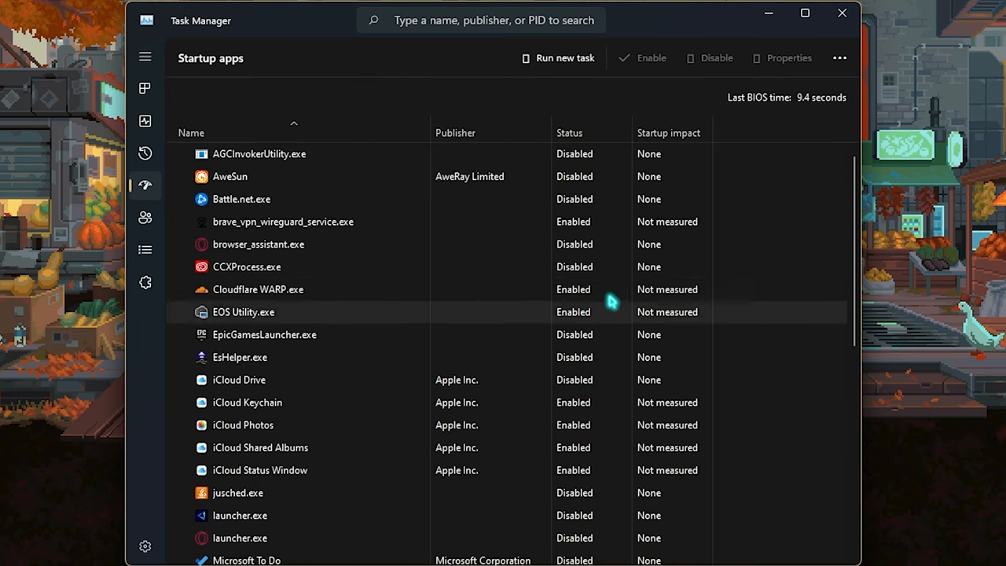
scroll("down", 3)
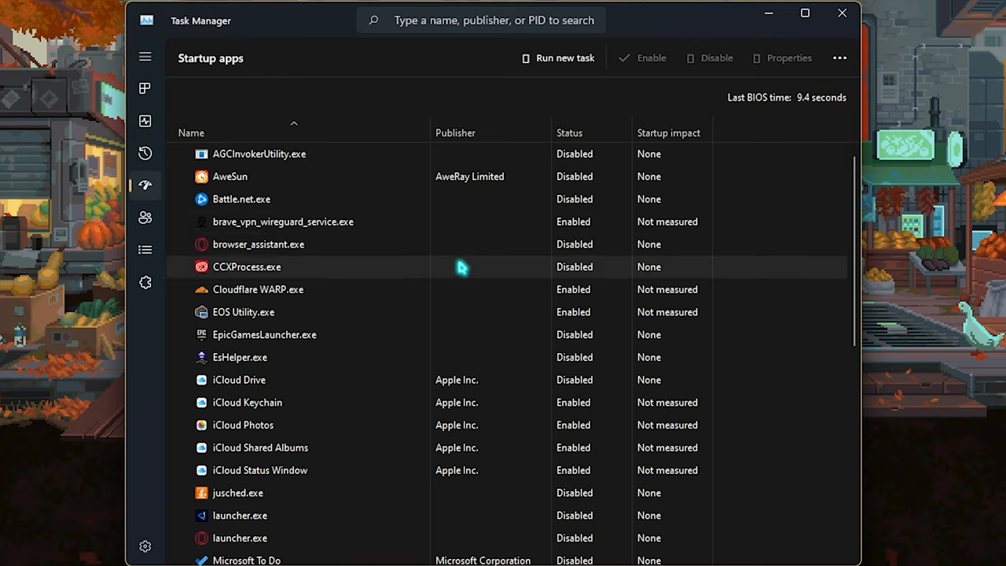
scroll("down", 3)
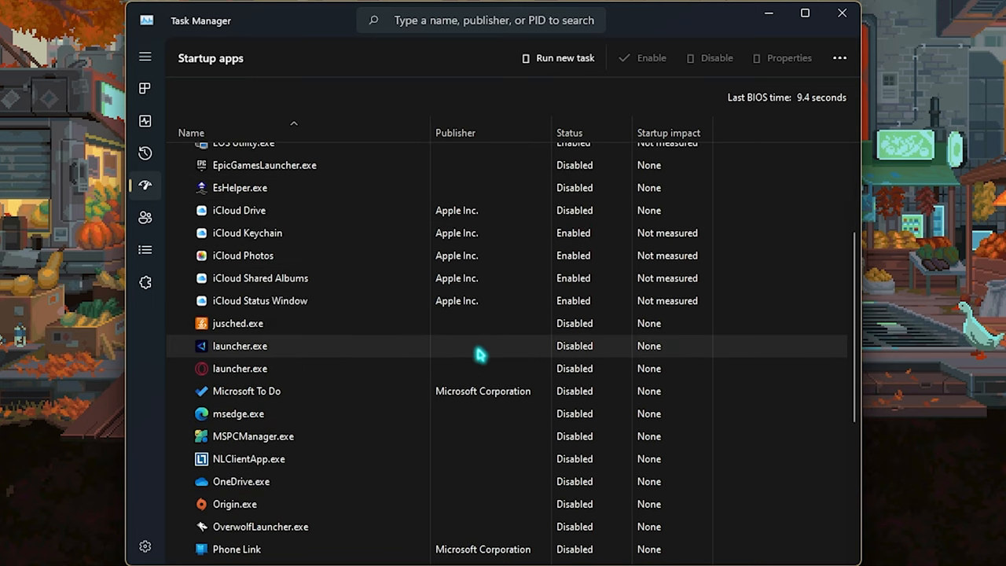
scroll("down", 3)
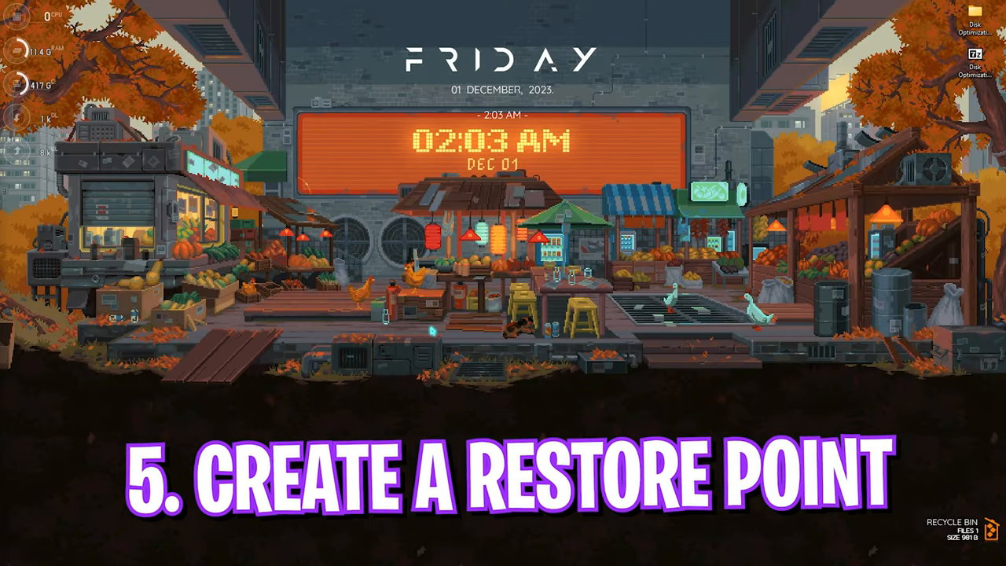
Search 'create a restore point', and start Create... on the System Protection tab.
type("create a restore point")
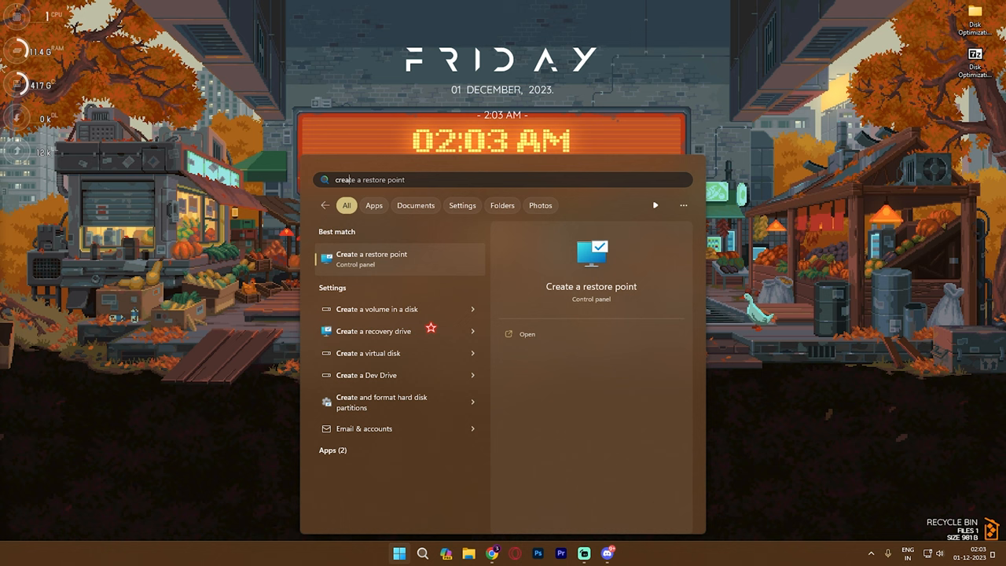
left_click(371, 254)
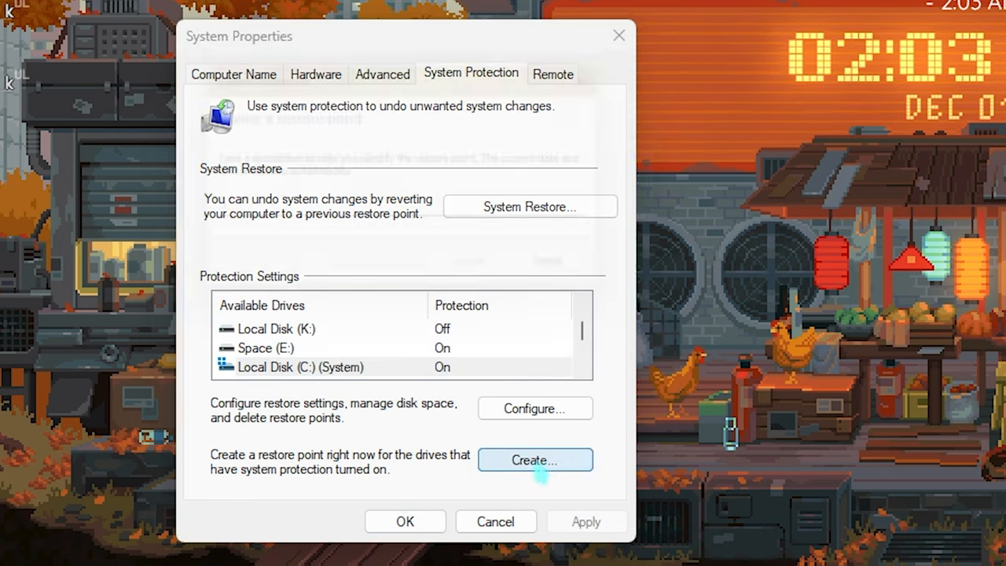
left_click(535, 459)
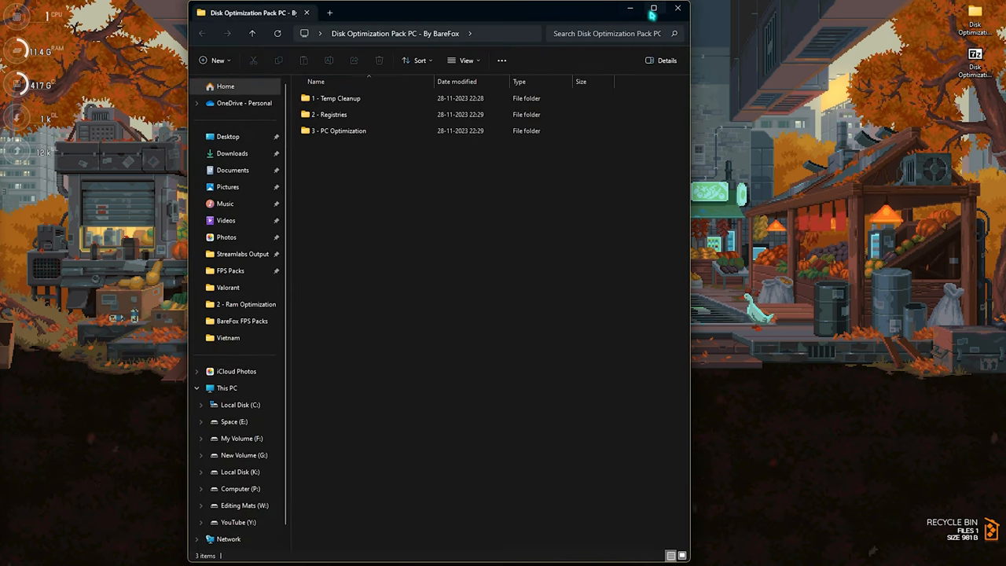
Run Clean Temporary Files.bat from 1 - Temp Cleanup as administrator.
left_click(654, 10)
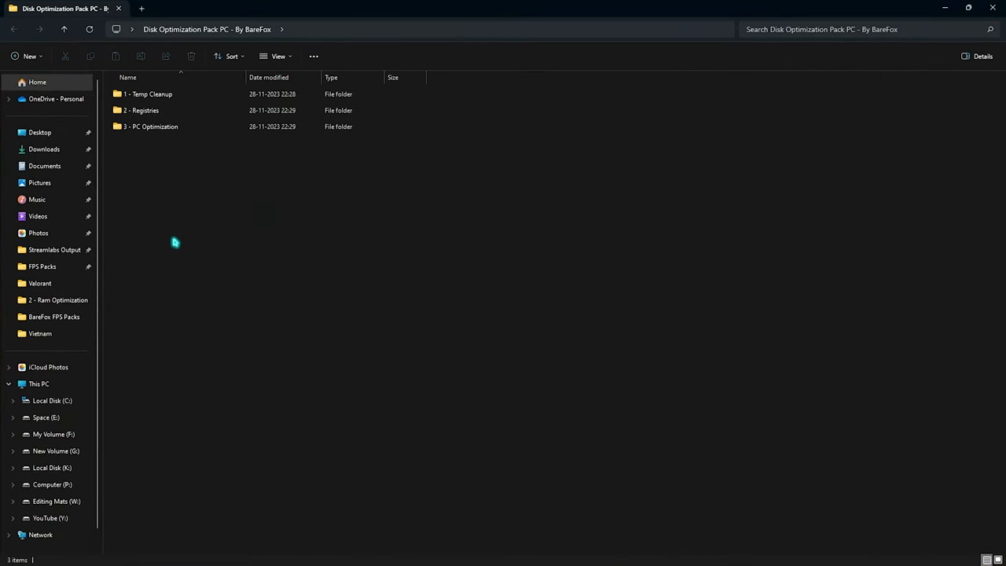
double_click(149, 94)
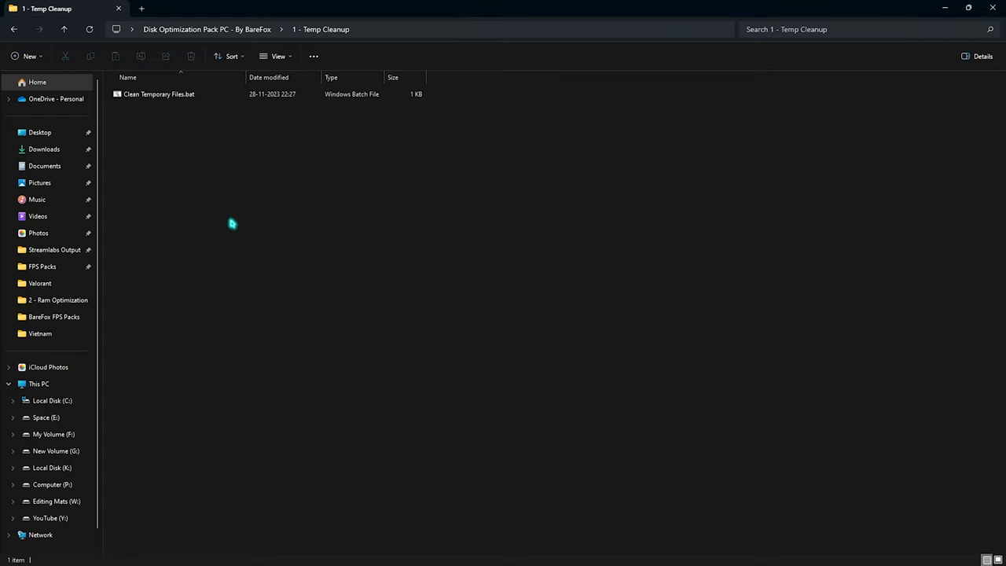
left_click(157, 94)
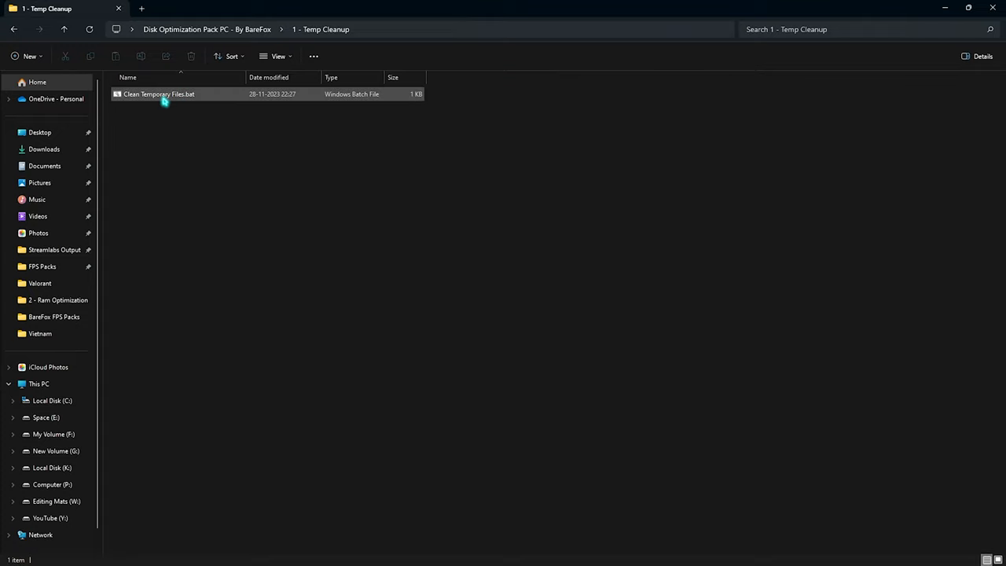
right_click(157, 94)
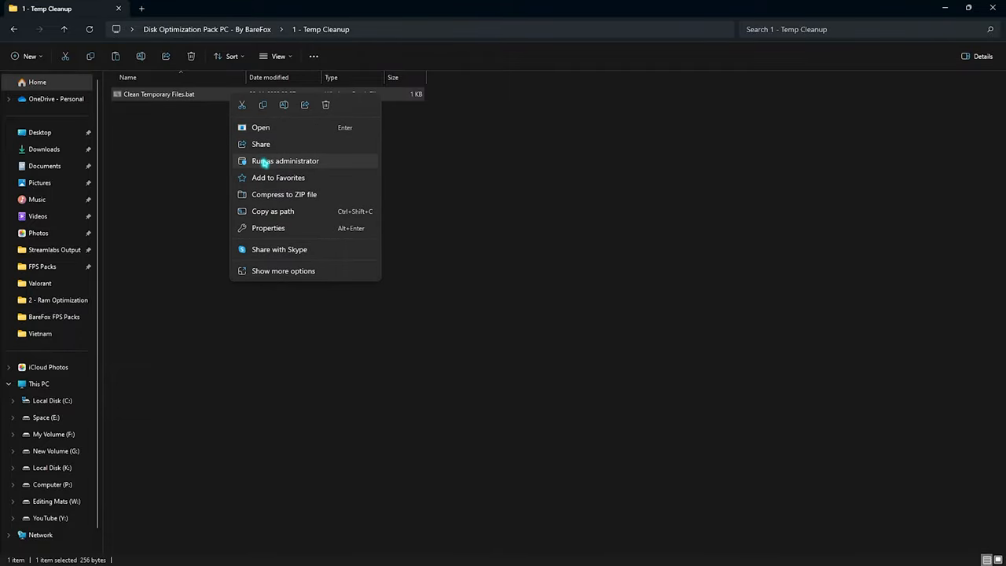
left_click(285, 161)
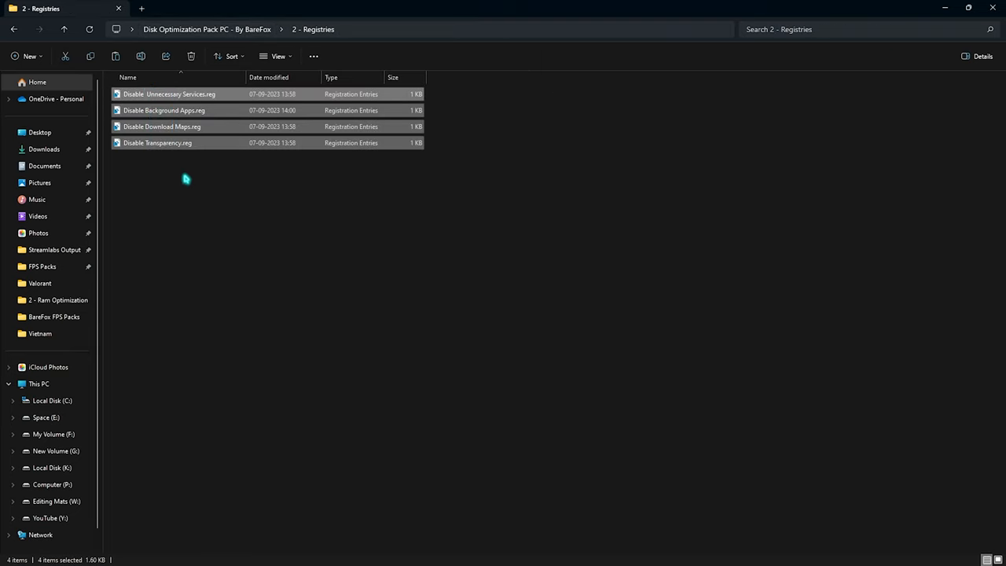
Show the 2 - Registries folder's four .reg tweak files, then deselect them.
left_click(162, 126)
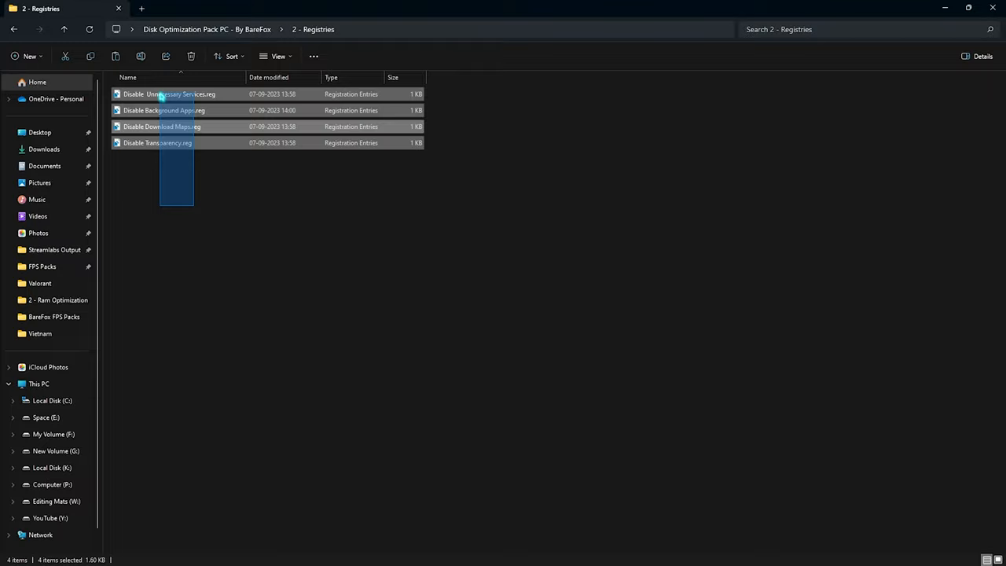
left_click(180, 239)
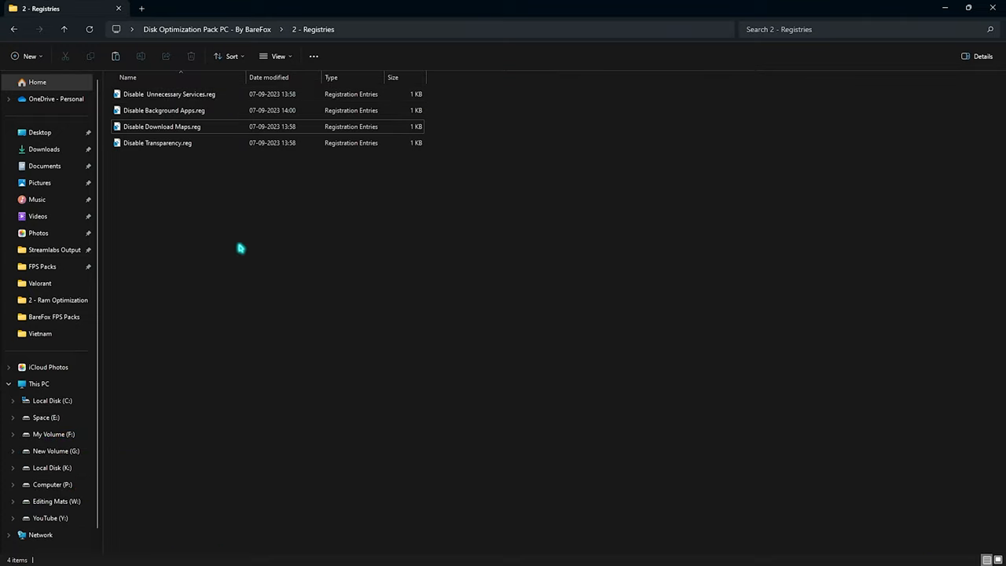
mouse_move(220, 267)
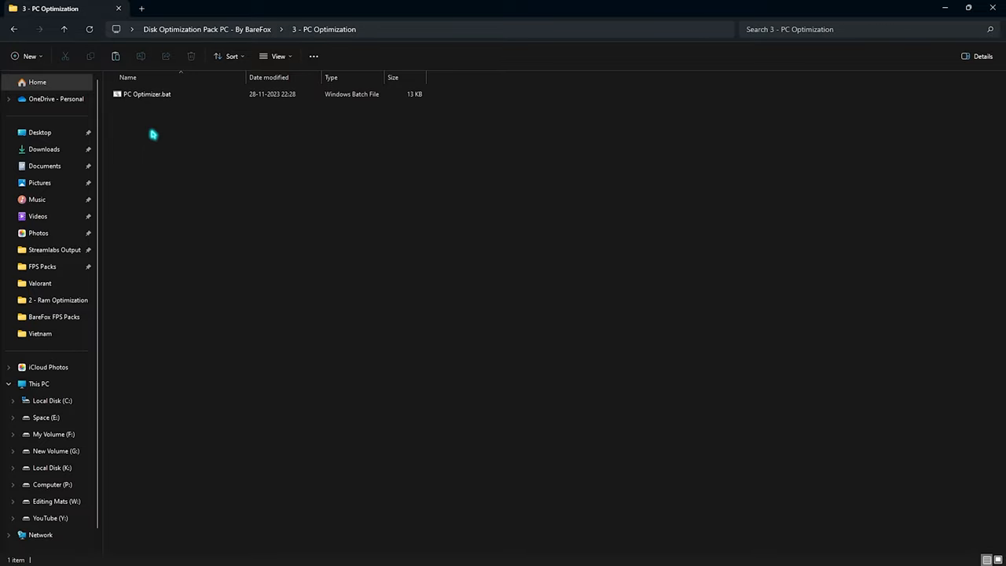
Select PC Optimizer.bat in the 3 - PC Optimization folder.
left_click(146, 94)
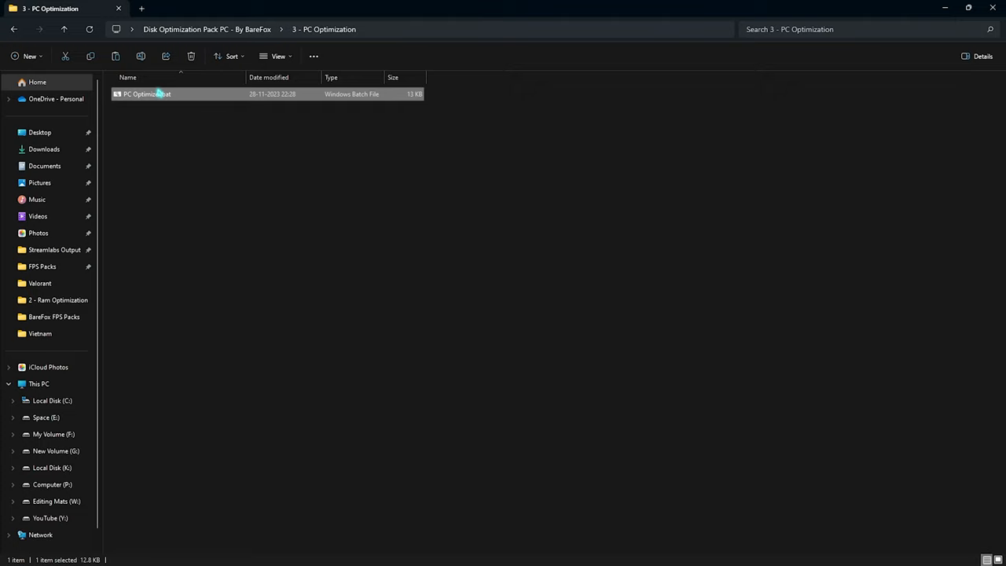
mouse_move(166, 94)
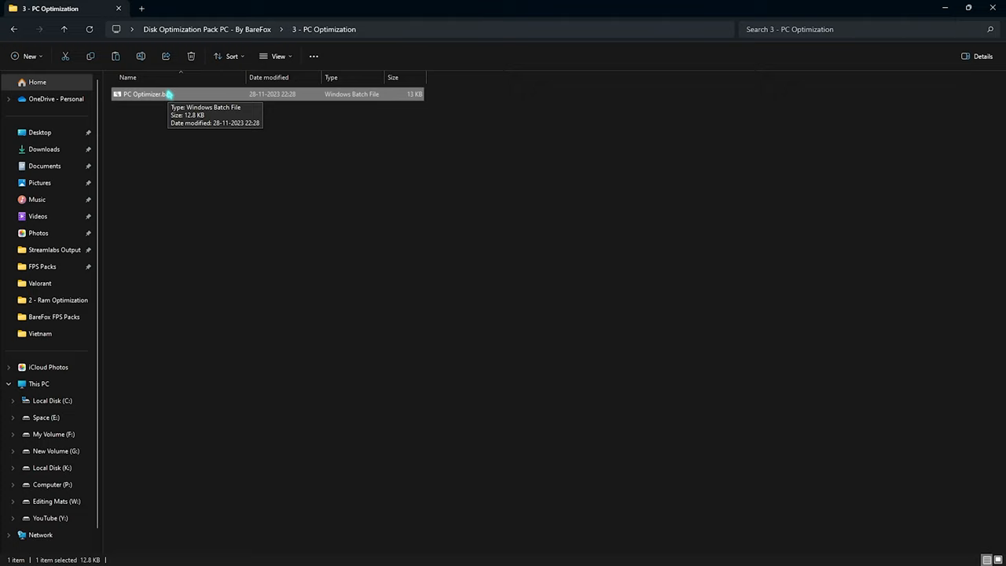